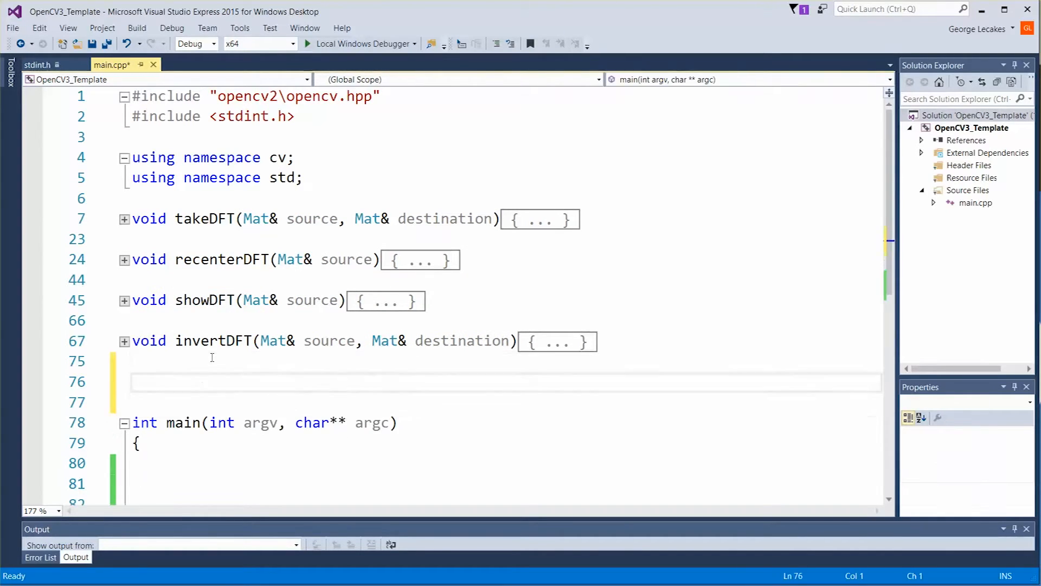
Write the empty stub 'void createGaussian()' with braces on the blank line above main.
type("void")
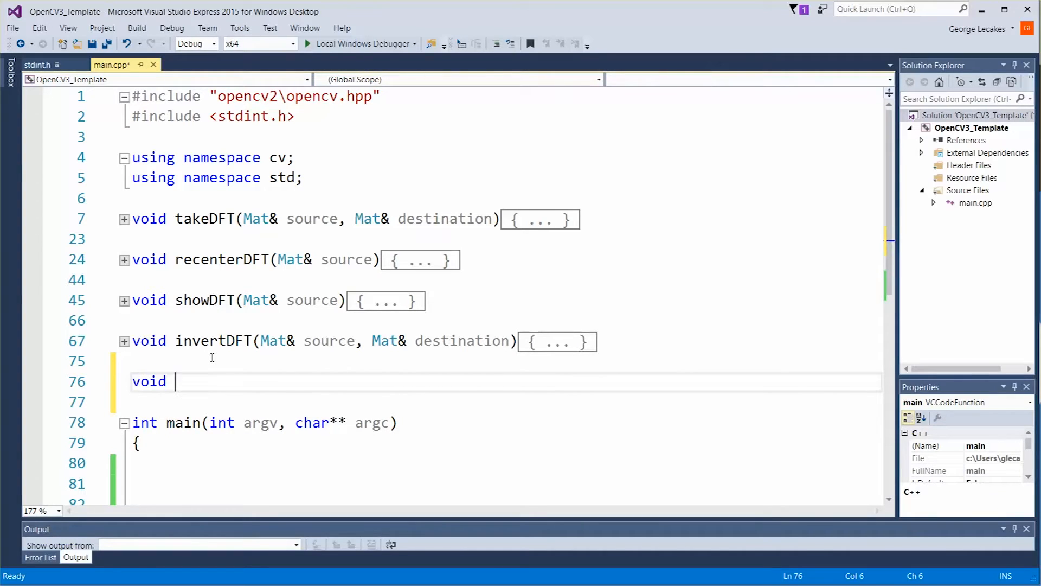
type("c")
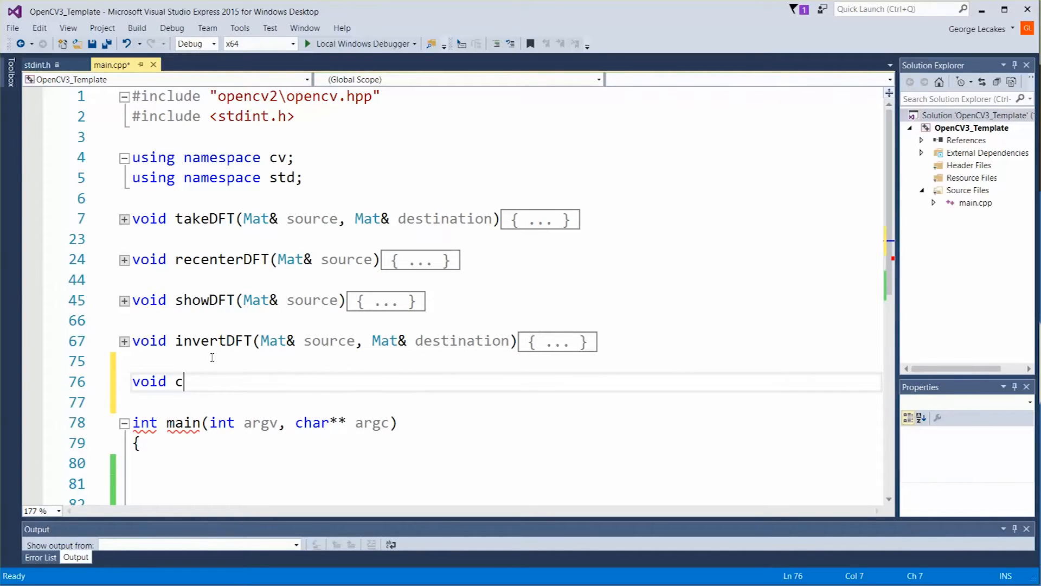
type("reateGaussua")
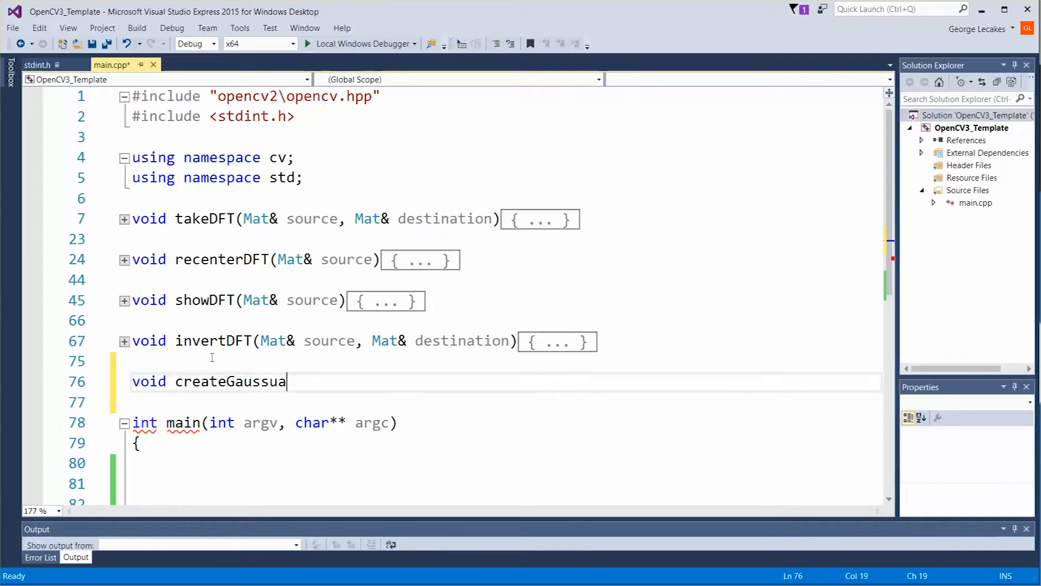
type("n();")
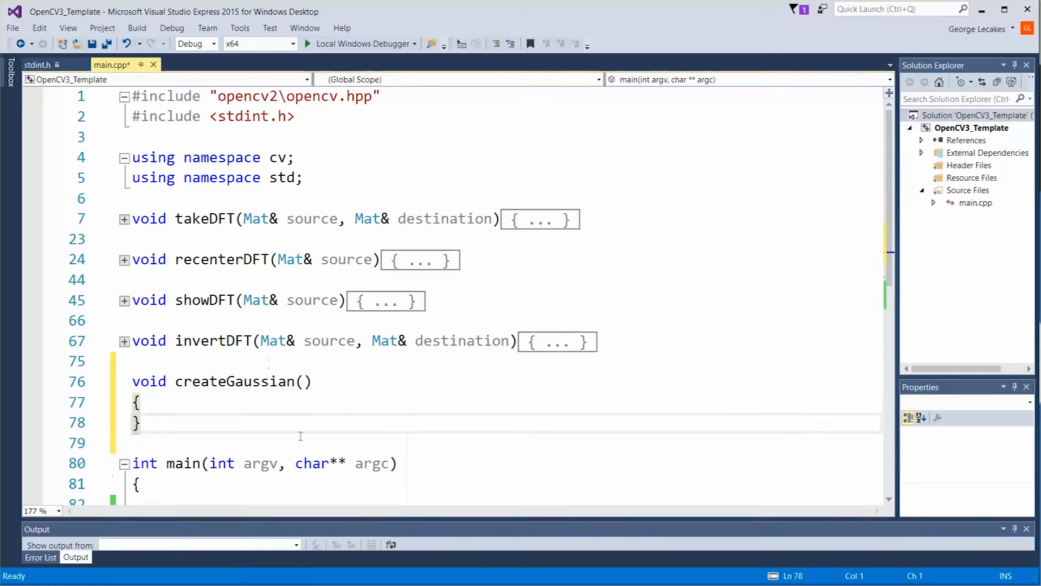
Begin the parameter list with 'Size& size, Mat& output'.
left_click(304, 381)
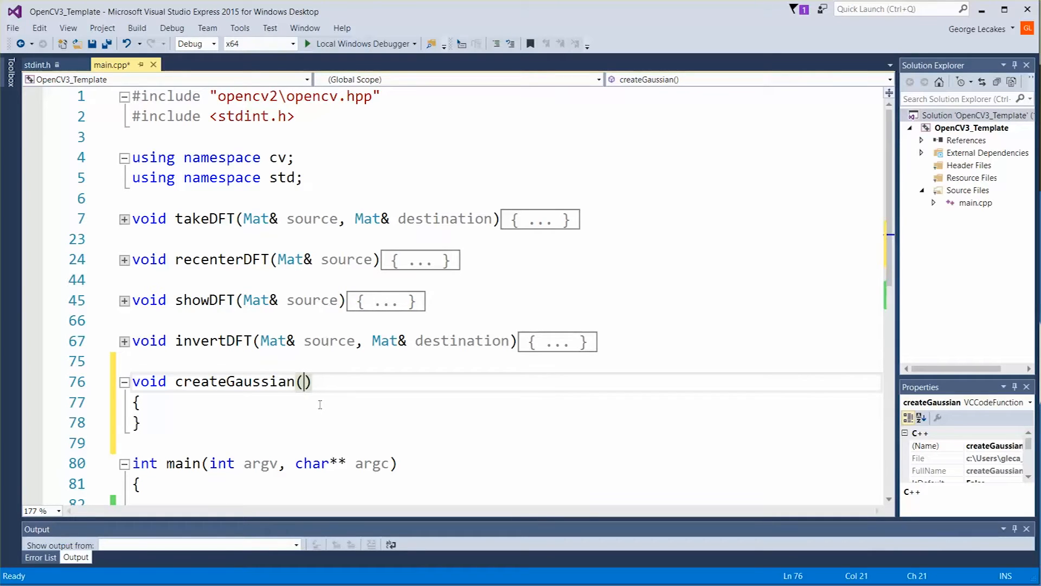
type("Size& size,")
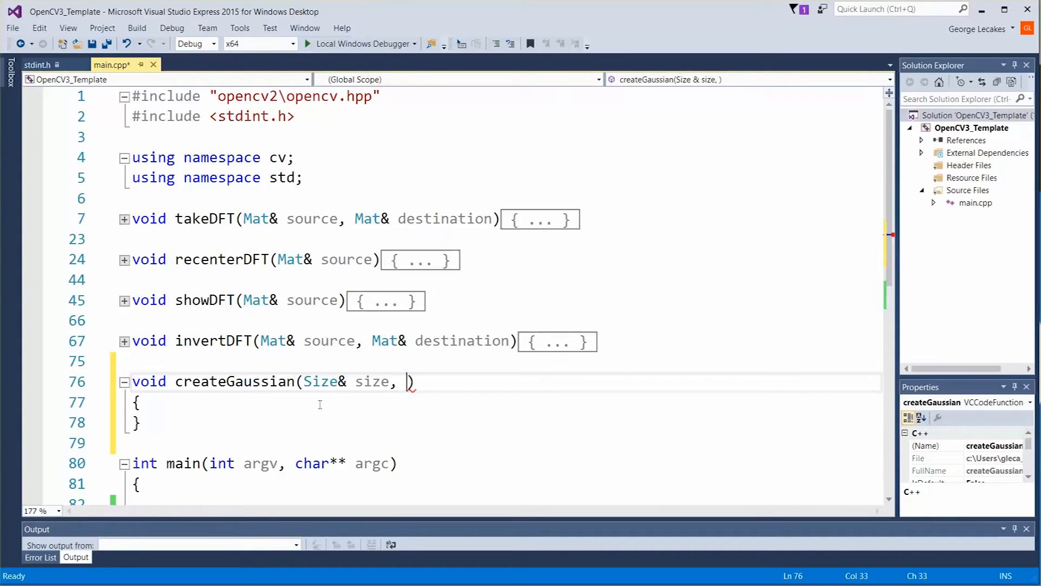
type("Mat")
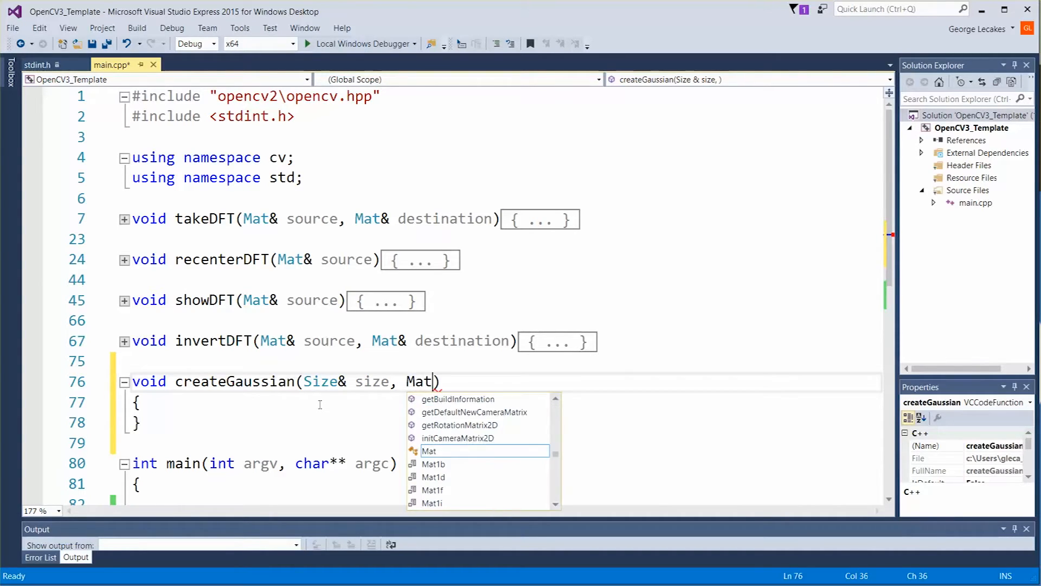
type("& output,")
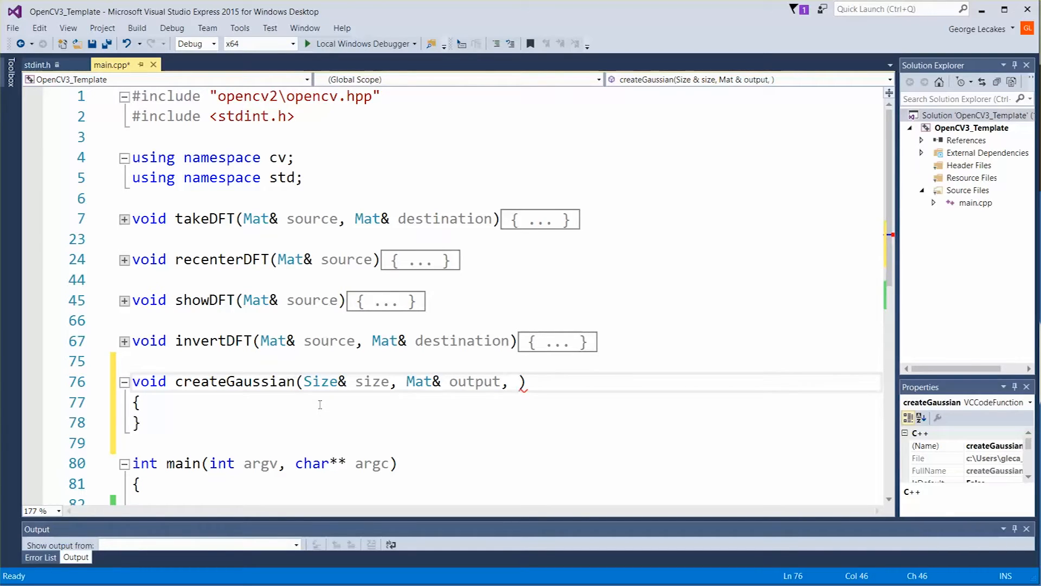
Add 'int uX, int uY, float sigmaX, float sigmaY, float amplitude' to the parameters.
type("int uX, int uY, float sigmaX")
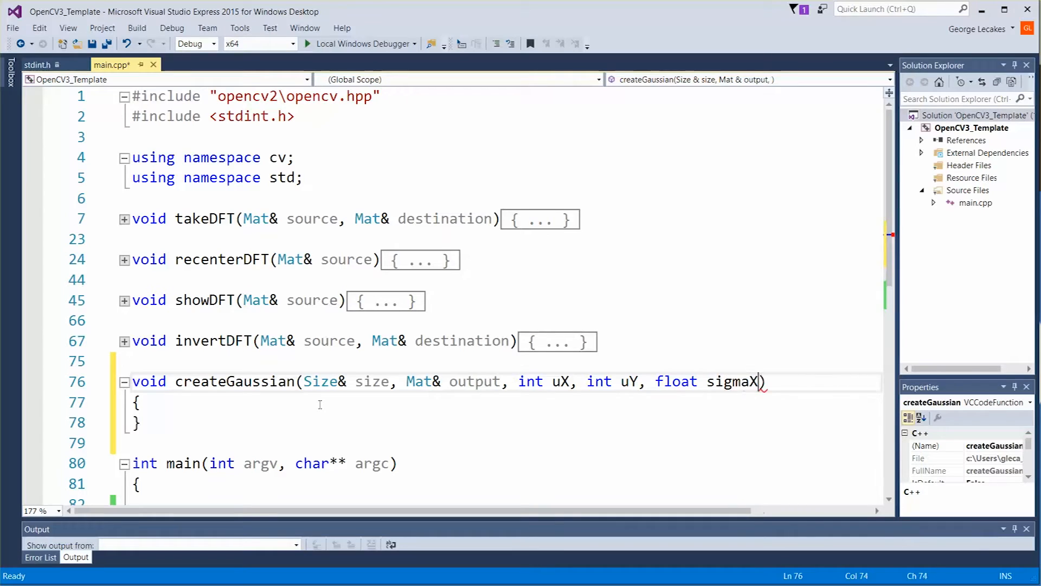
type(", float sig")
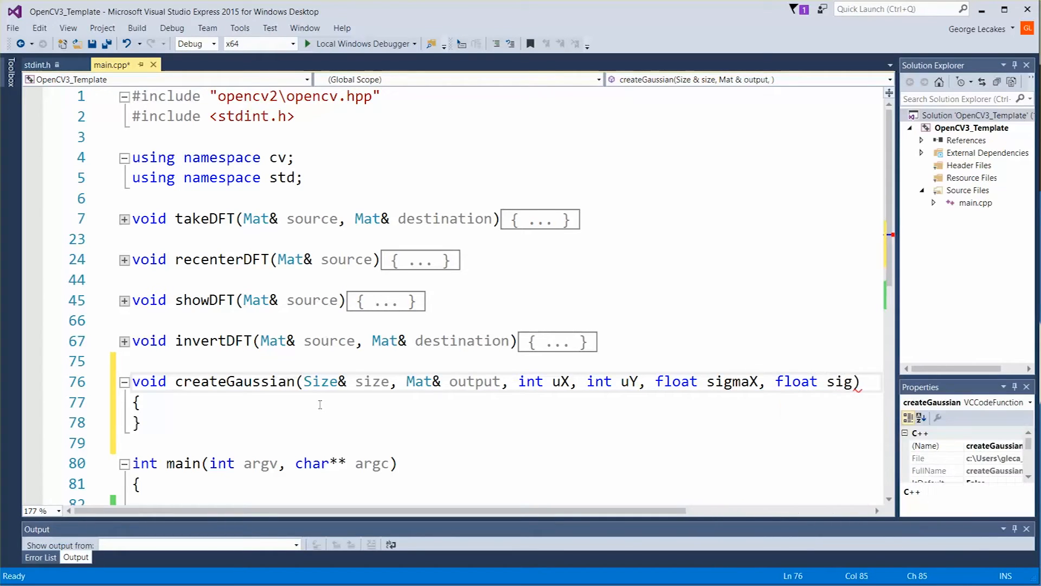
type("maY, flo")
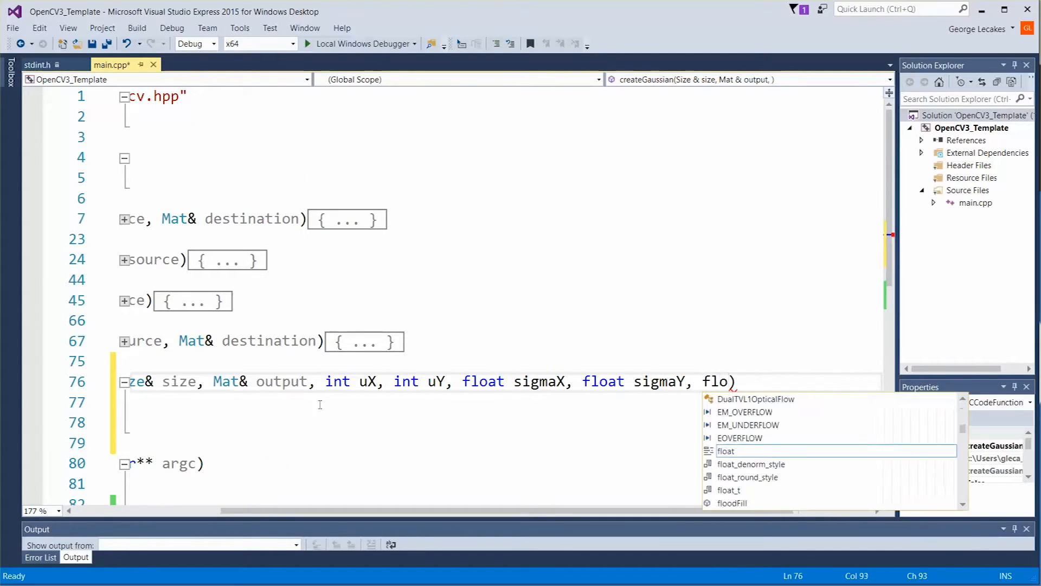
type("amplitud")
left_click(500, 403)
type("{")
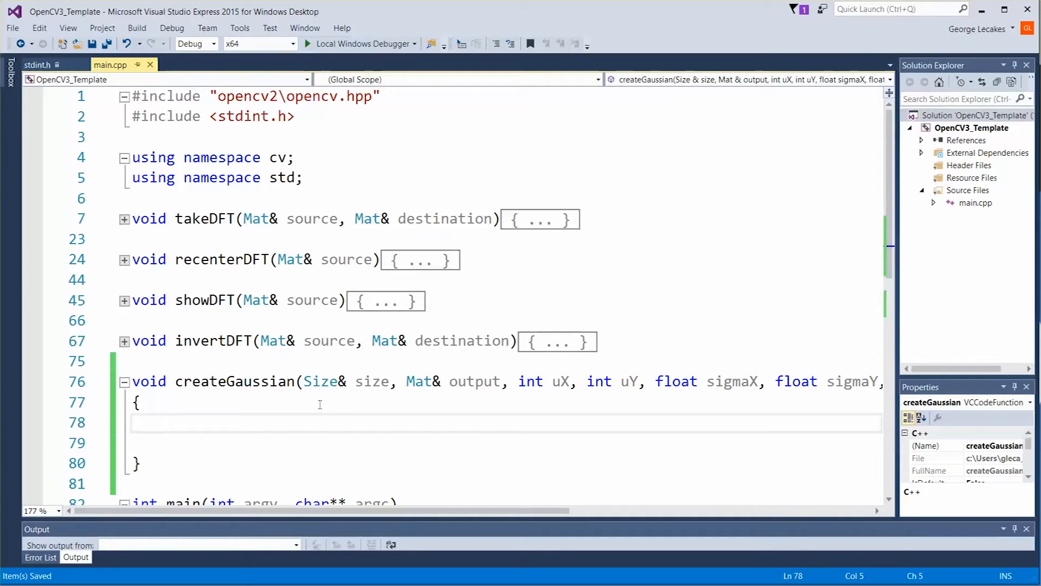
Declare 'Mat temp = Mat(size, CV_32F);' as the first line of createGaussian's body.
type("Mat emp =")
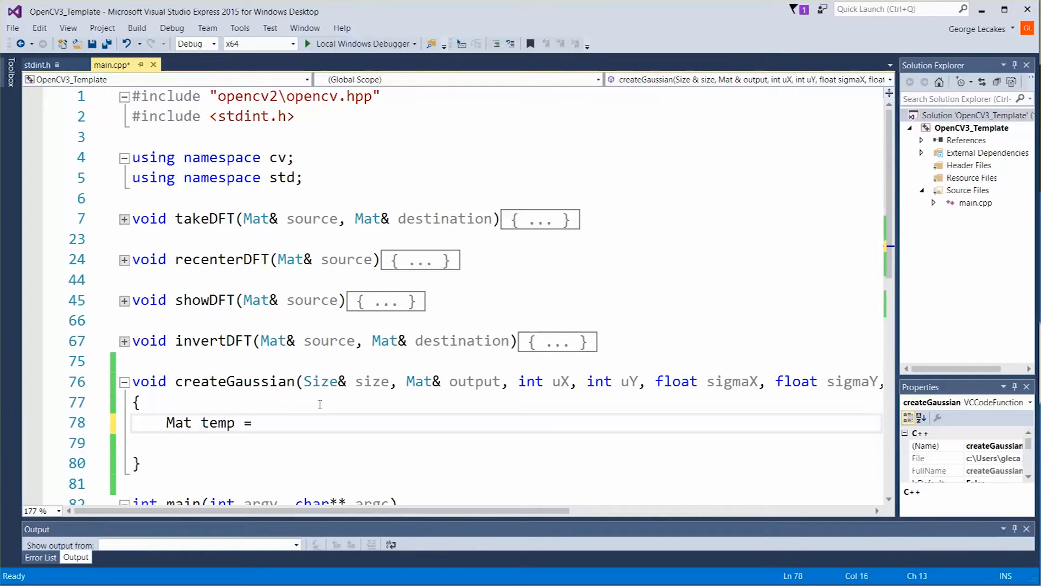
type("Mat();")
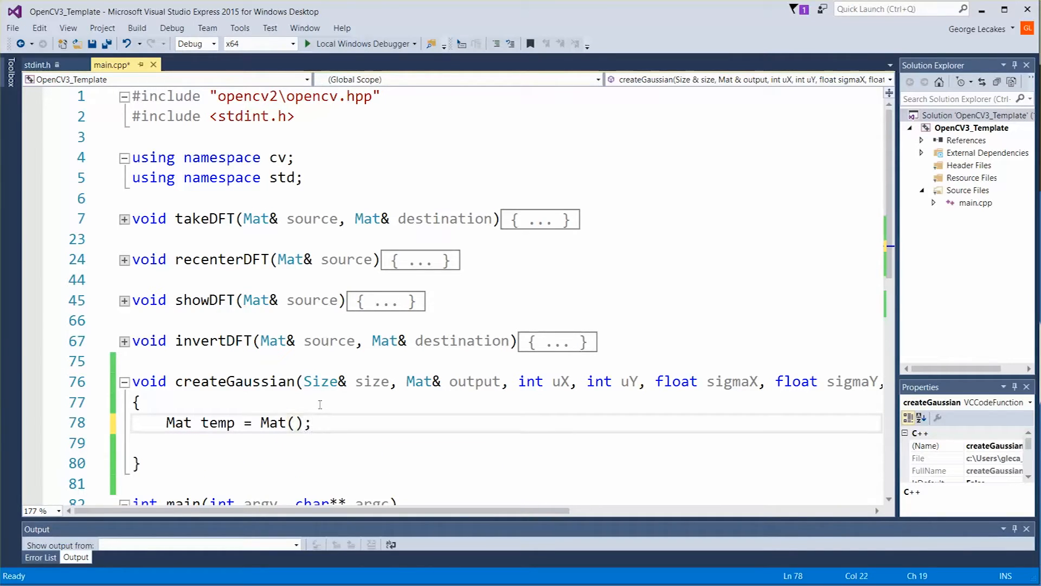
type("size, CV_32F")
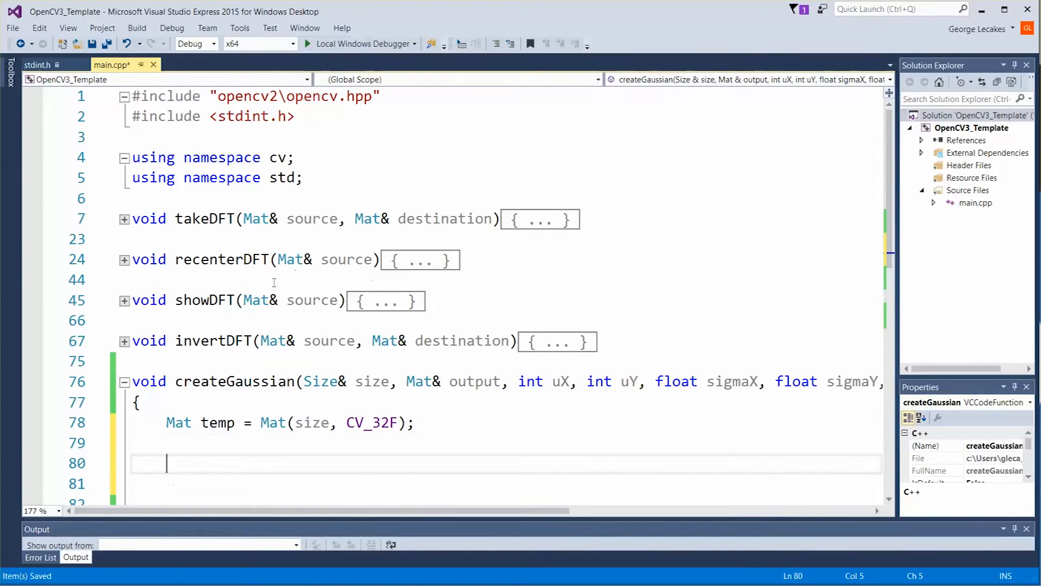
scroll("down", 3)
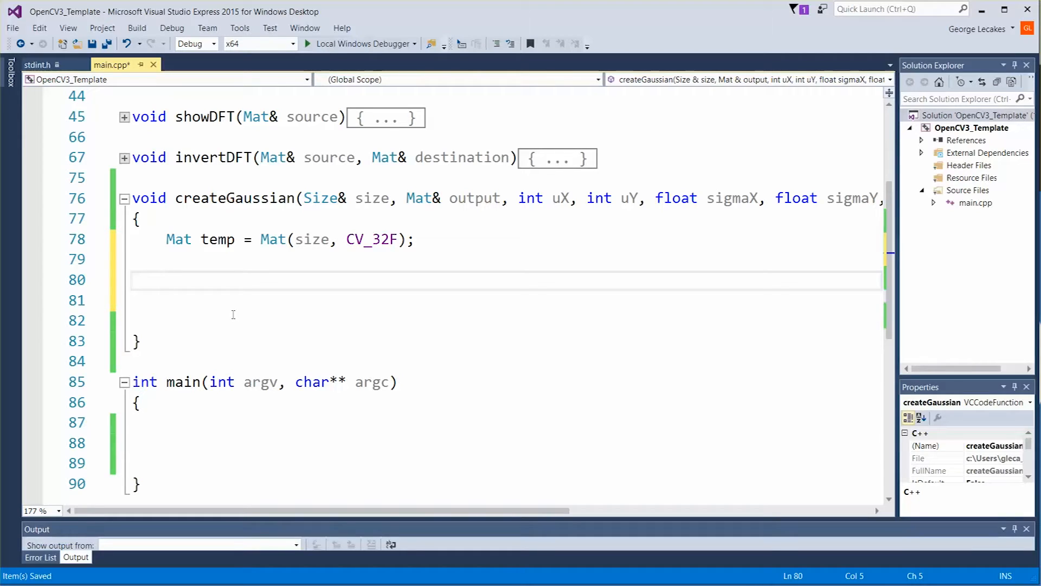
Write the row loop 'for (int r = 0; r < size.height; r++)' below the temp declaration.
left_click(166, 280)
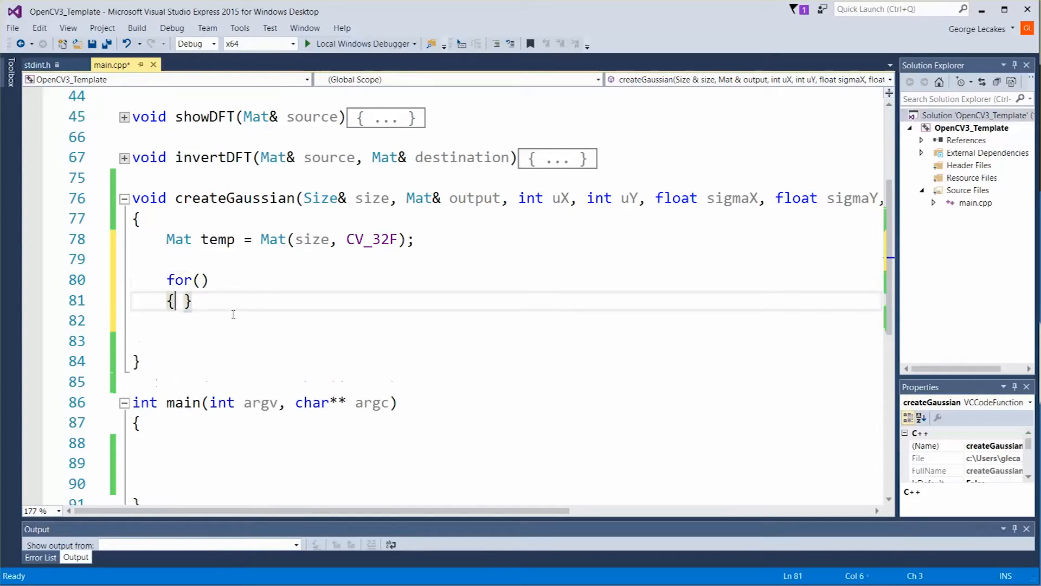
type("for(")
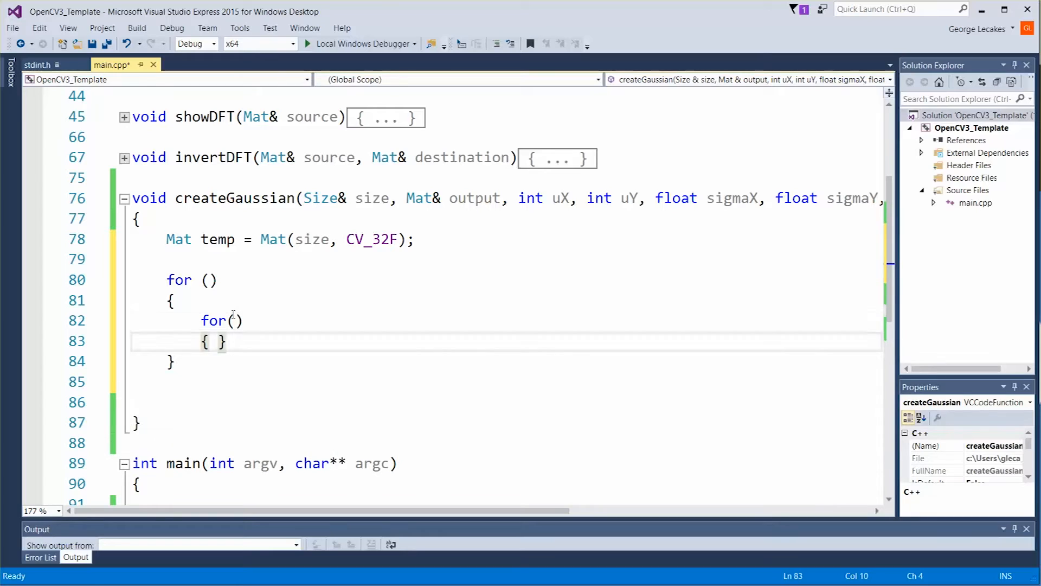
type("i")
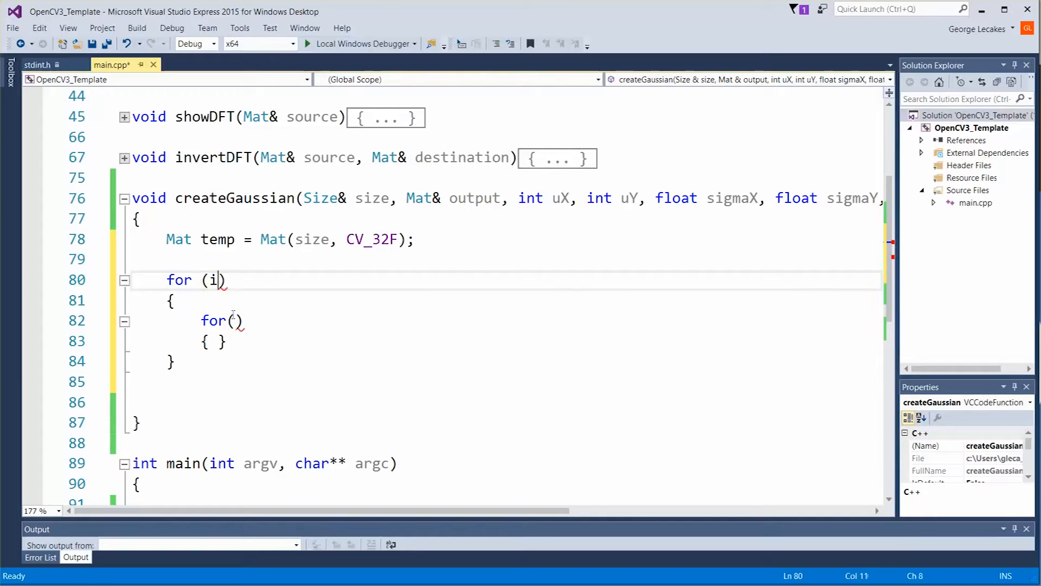
type("nt r = 0;")
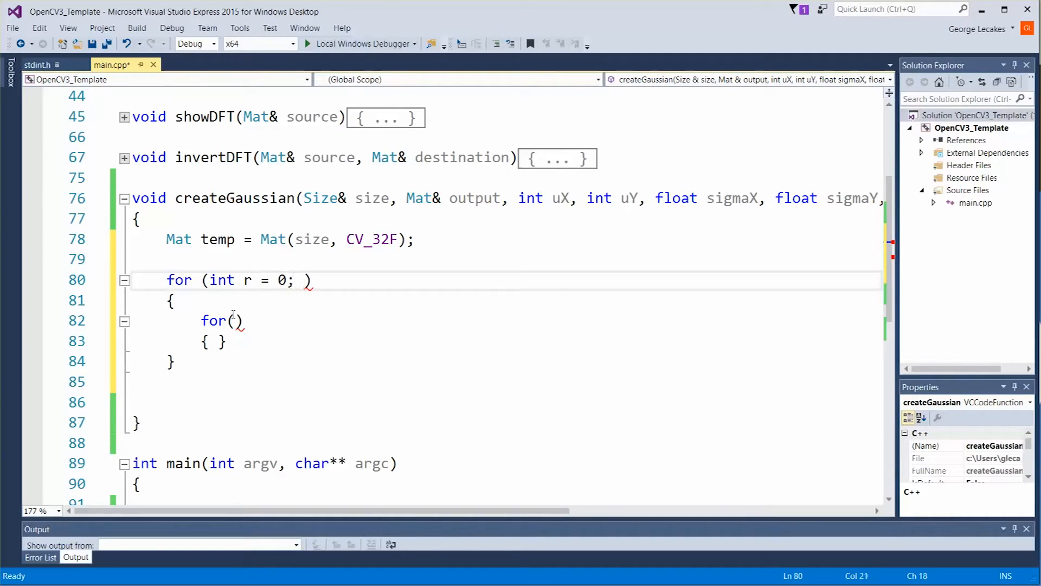
type("r < size.height; r++")
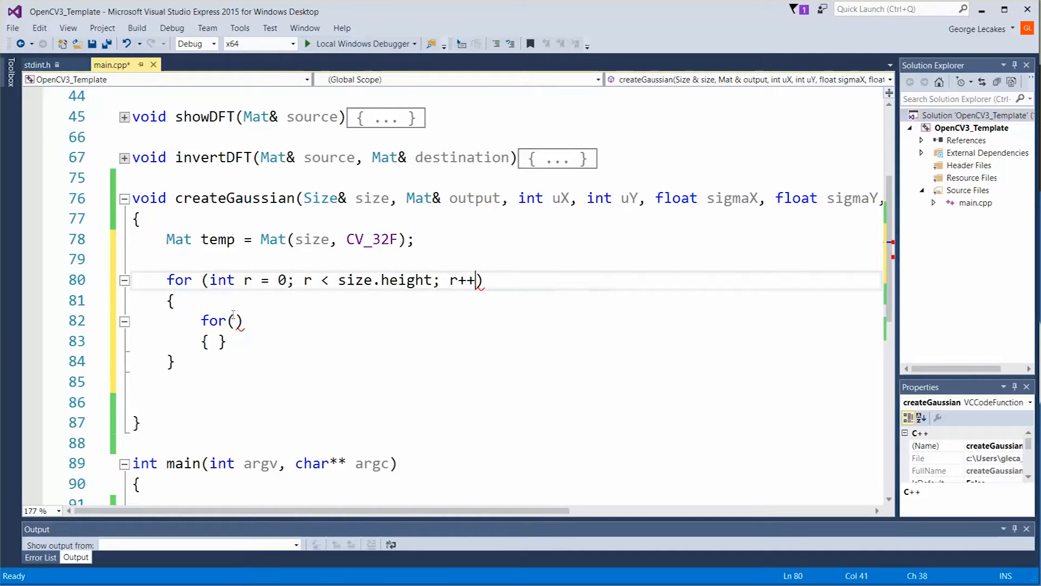
Nest the column loop 'for (int c = 0; c < size.width; c++)' inside it.
type("int")
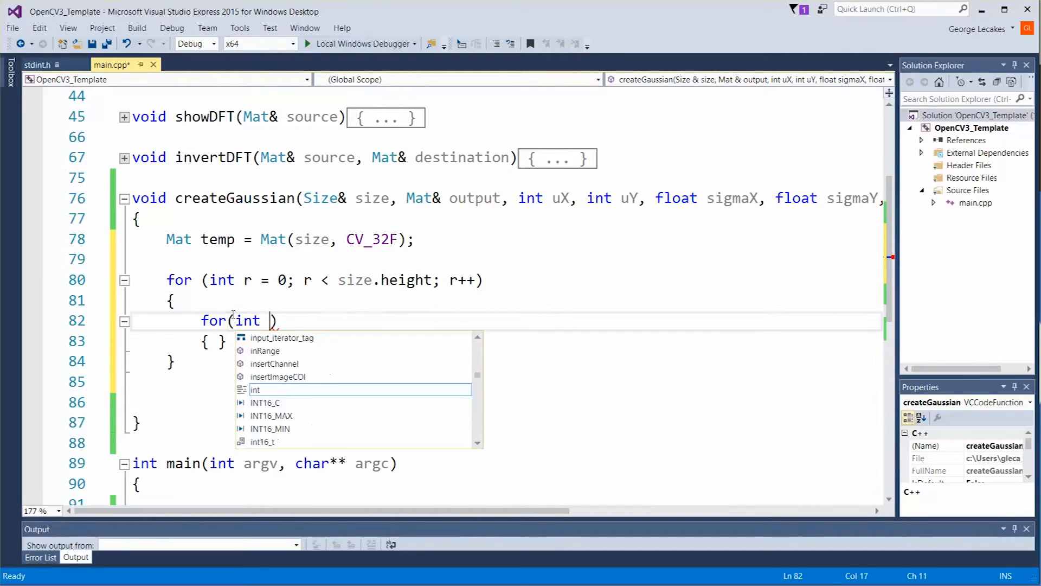
type("c = 0; c < size.width;")
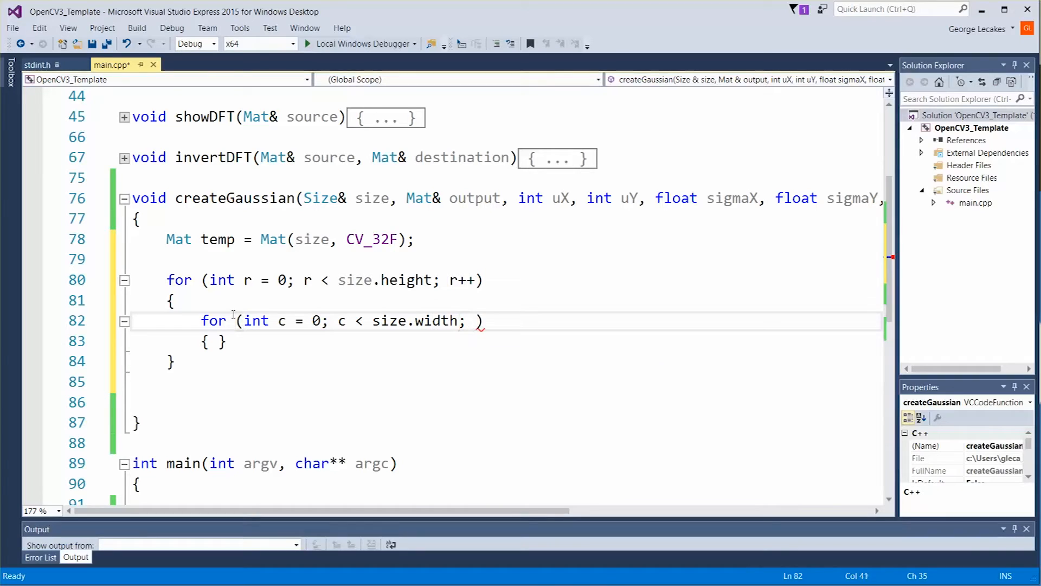
type("c++")
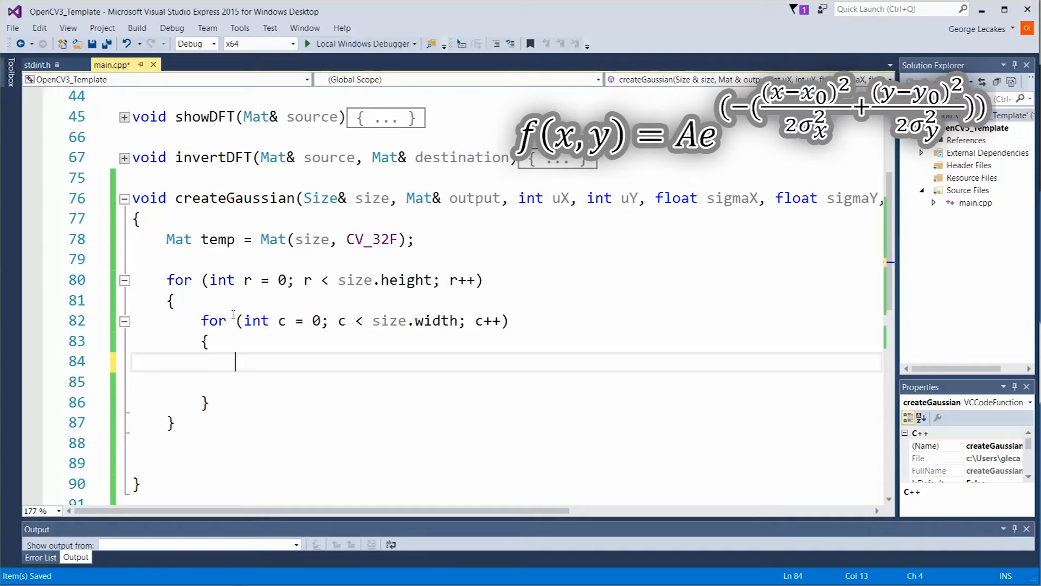
Lay out 'float x = (...) / (2.0f * sigmaX * sigmaX);' with the denominator.
type("float x =")
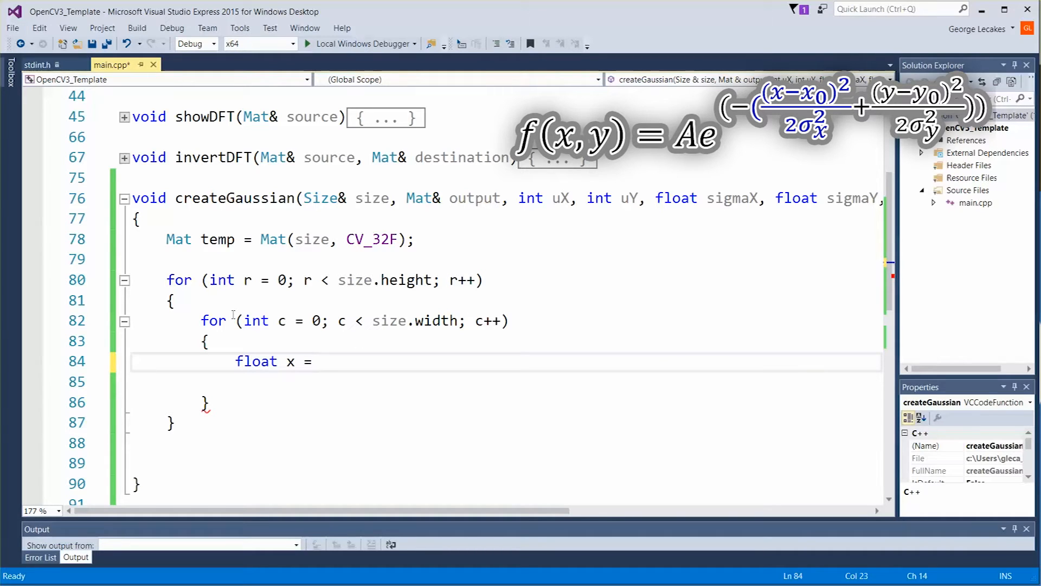
type("() /")
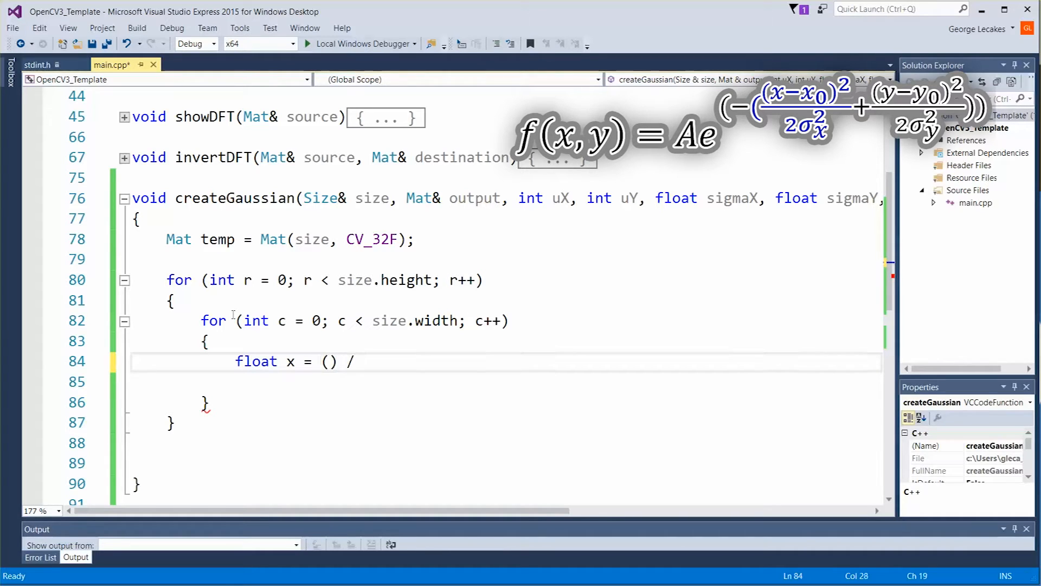
type("()")
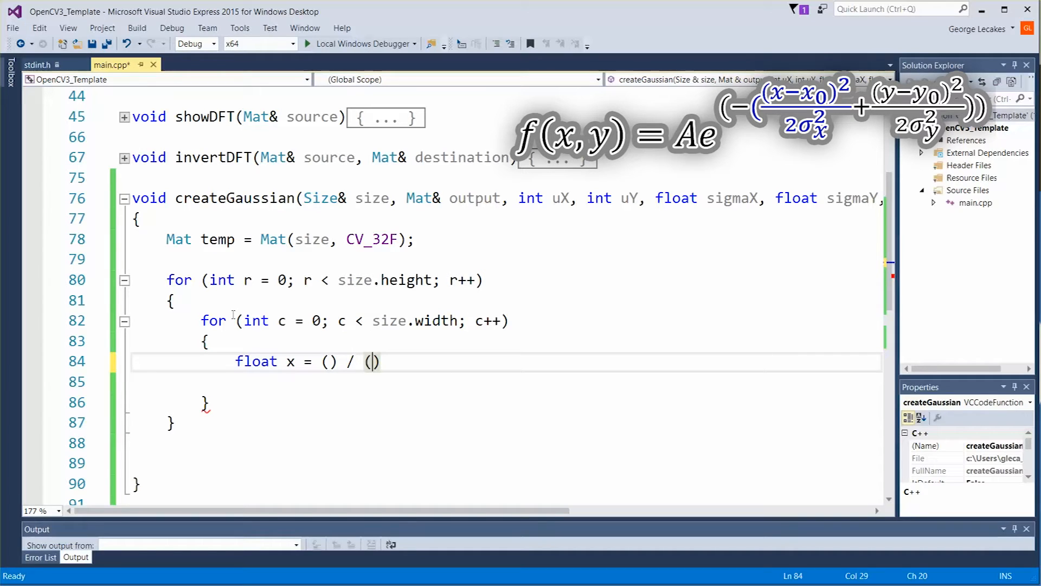
type("2.0f")
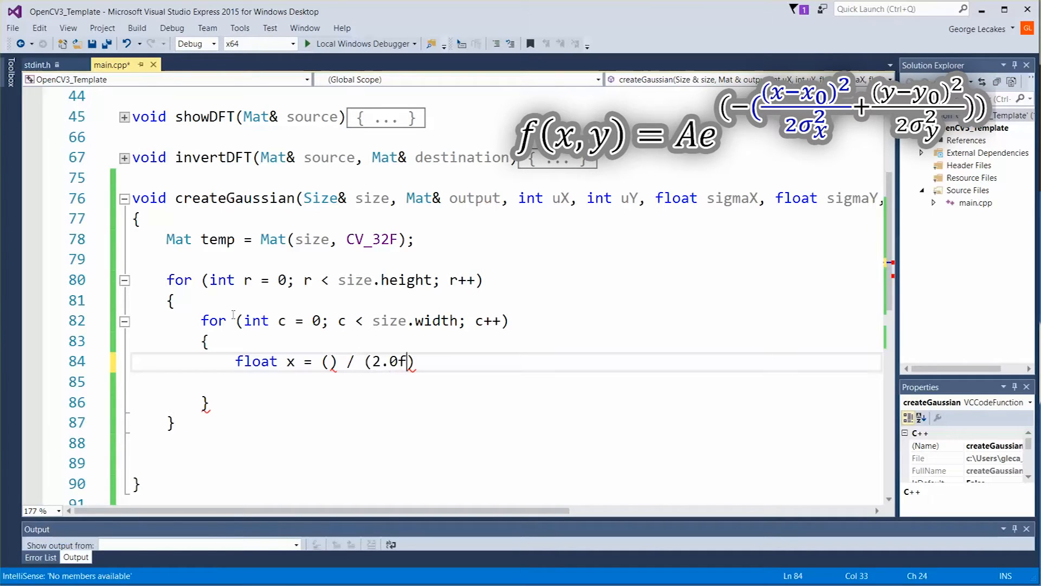
type("* sigmaX * sigmaX")
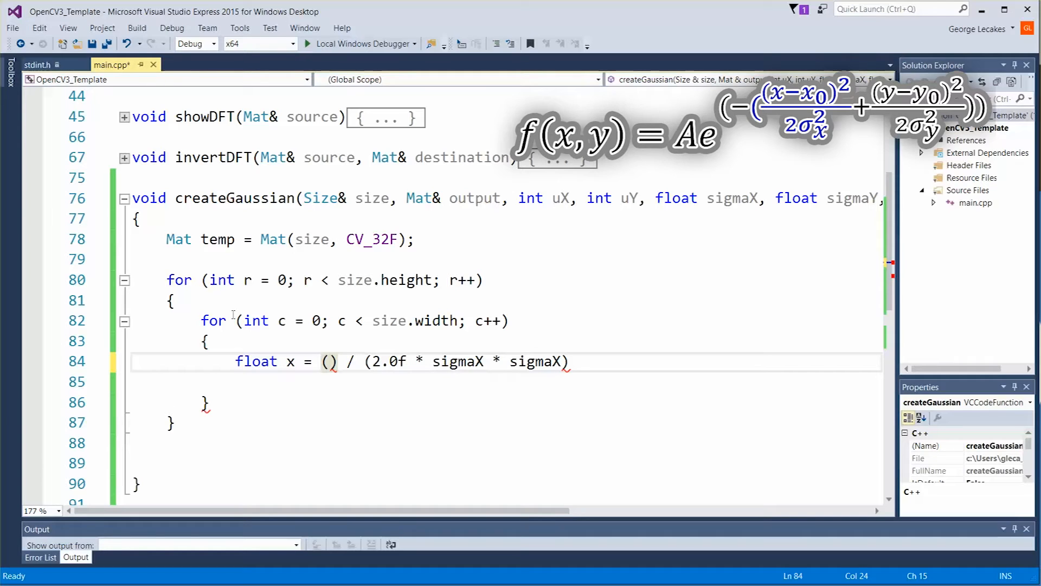
Fill the numerator as '(c - uX)*((float)c - uX)' and begin the 'float y' line.
type("(")
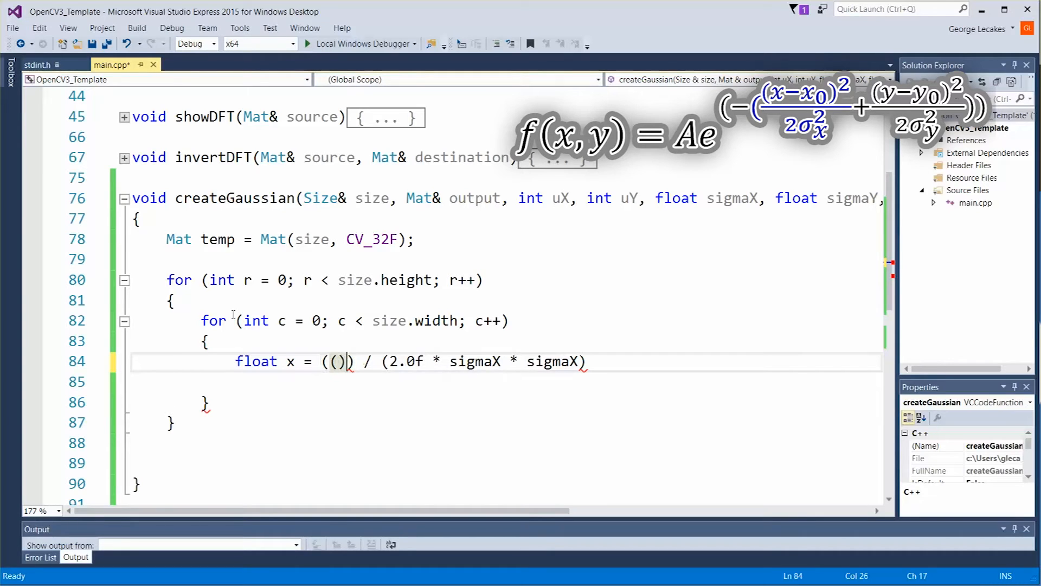
type("*")
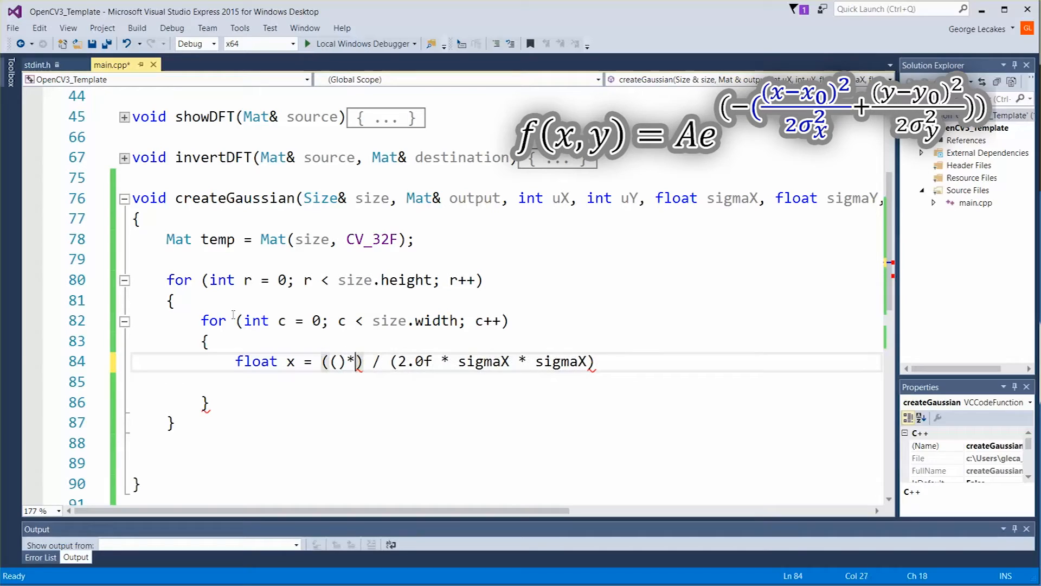
type("()")
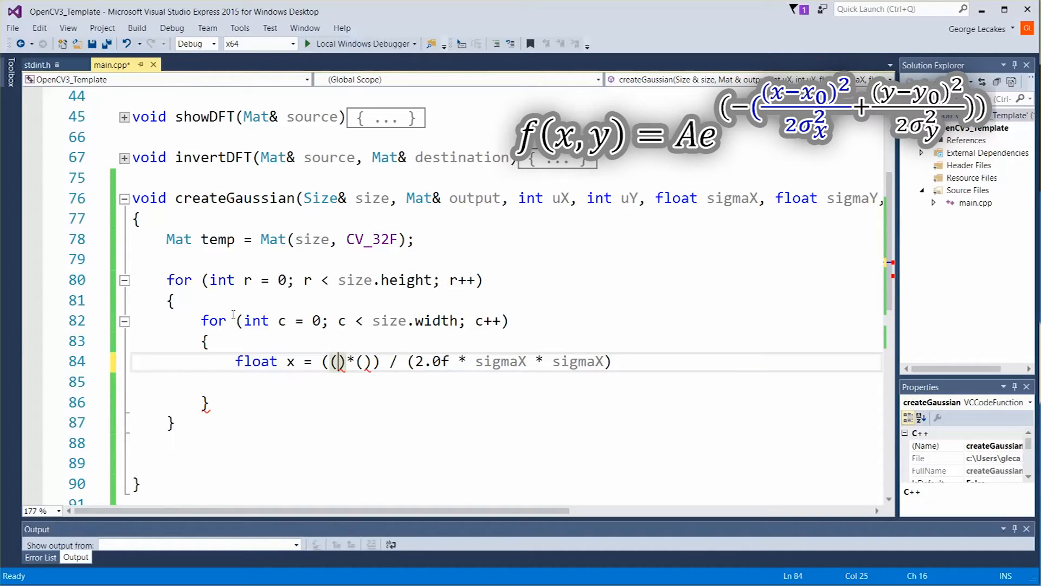
type("c-y")
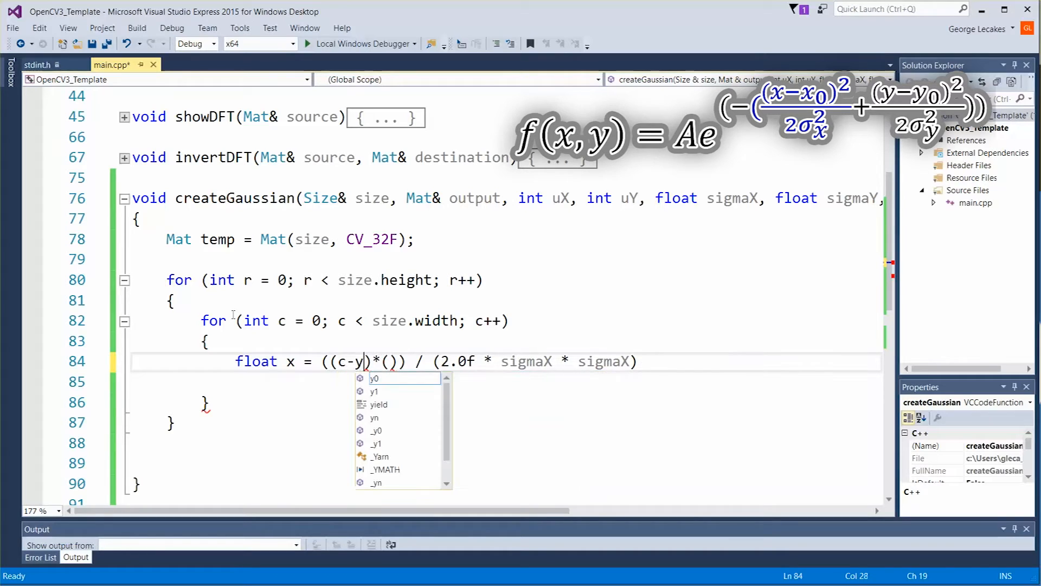
type("uX")
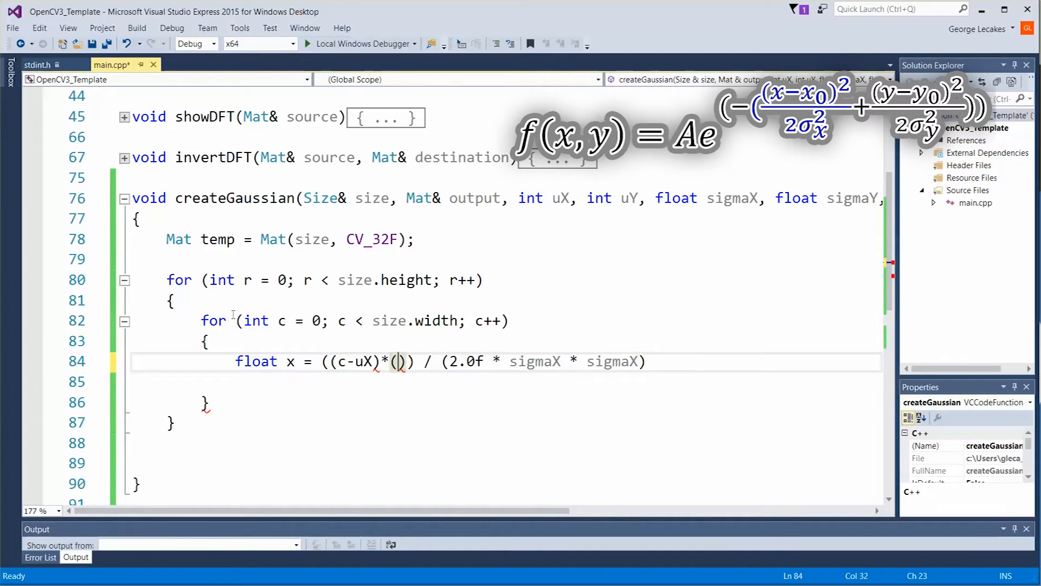
type("c")
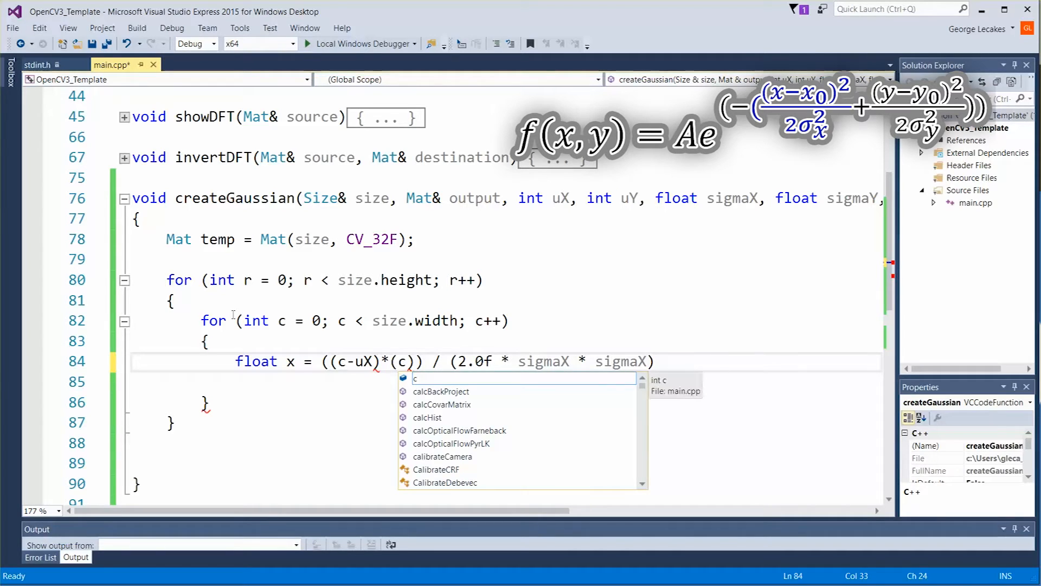
type("uX")
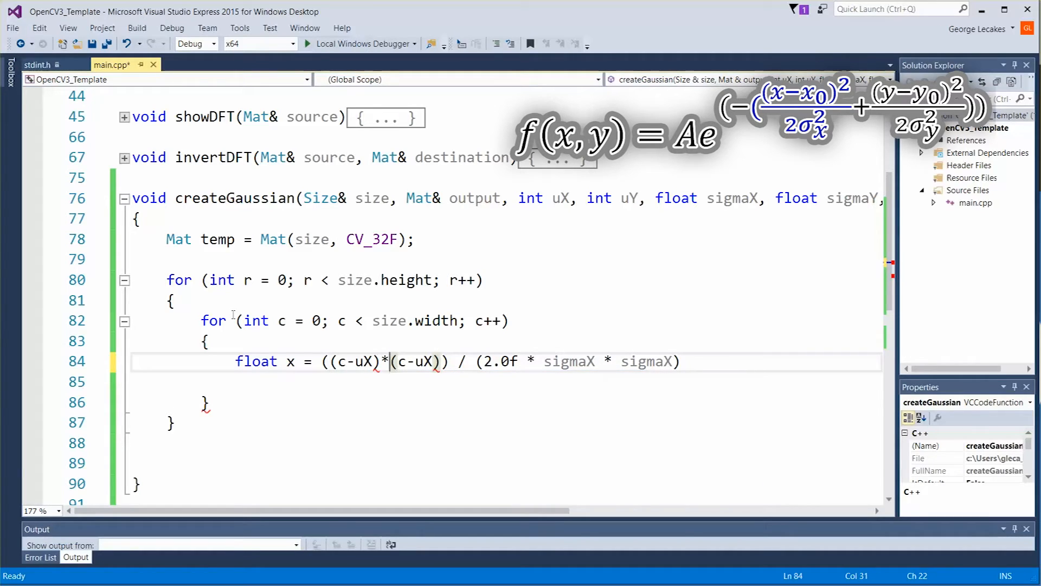
type("(float")
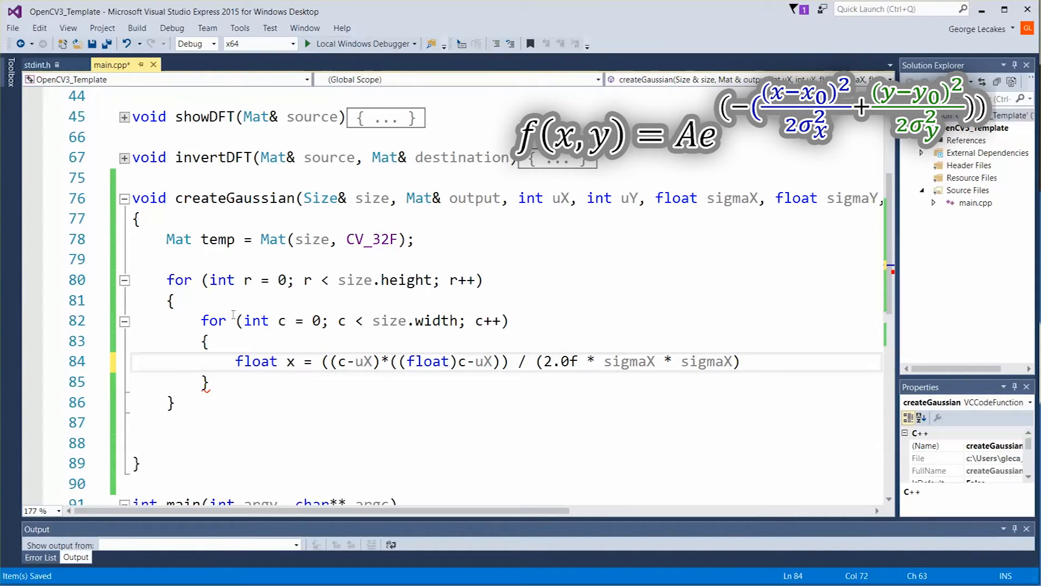
type("float y")
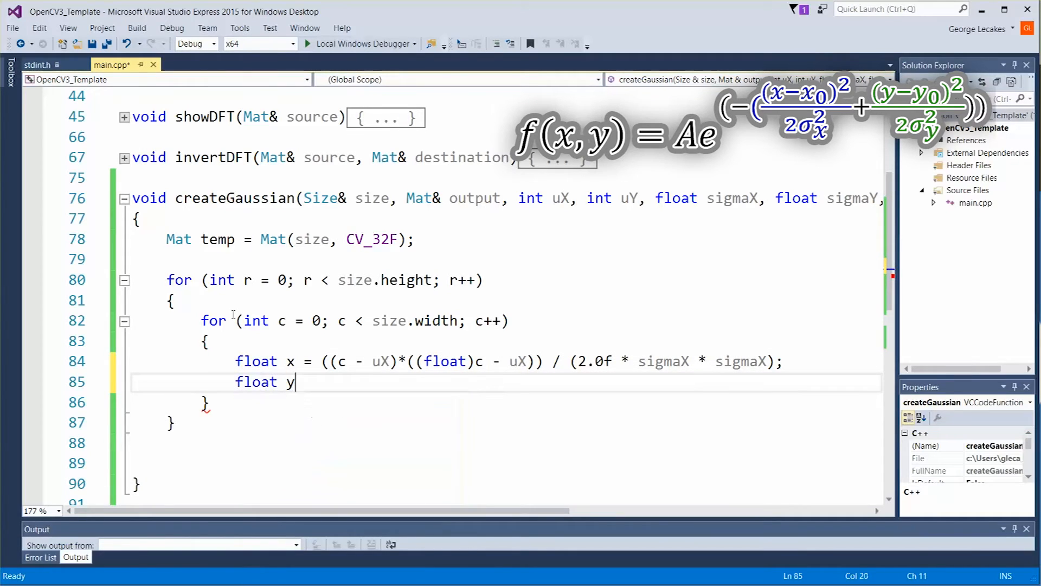
Make 'float y' a copy of x's expression with c replaced by r, using uY and sigmaY.
type("= ()")
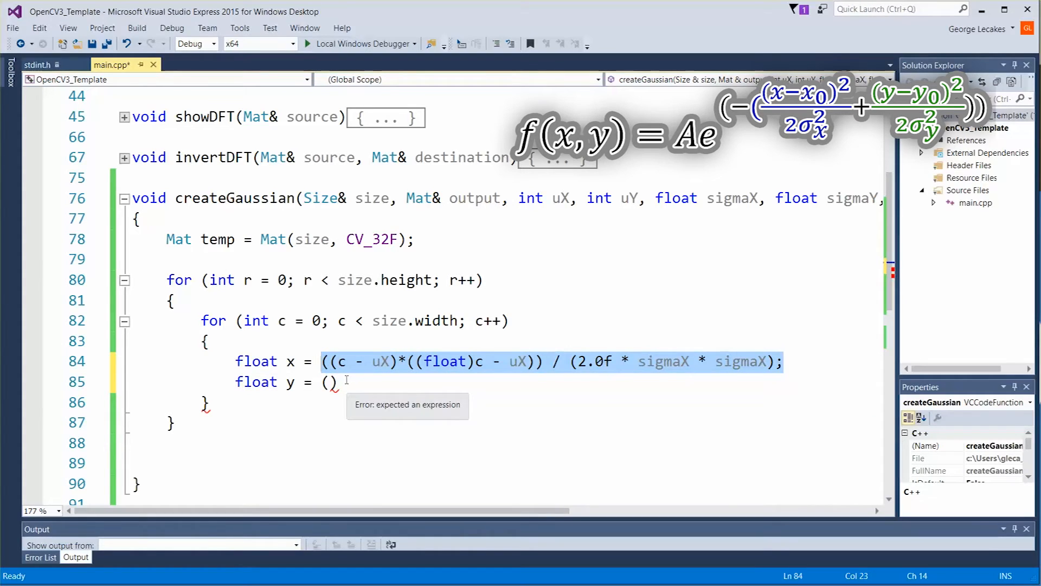
type("((c - uX)*((float)c - uX)) / (2.0f * sigmaX * sigmaX);")
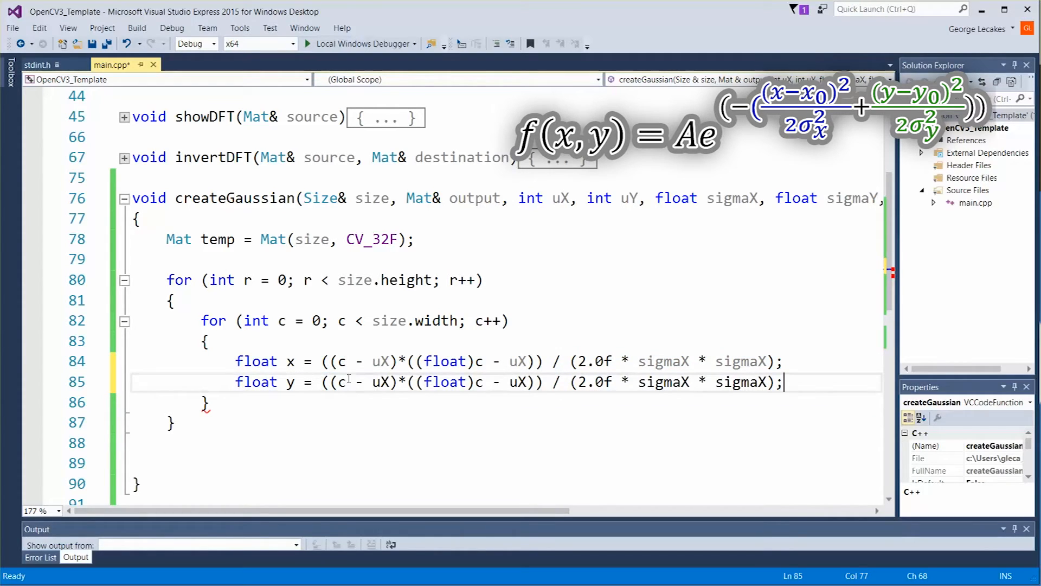
type("r")
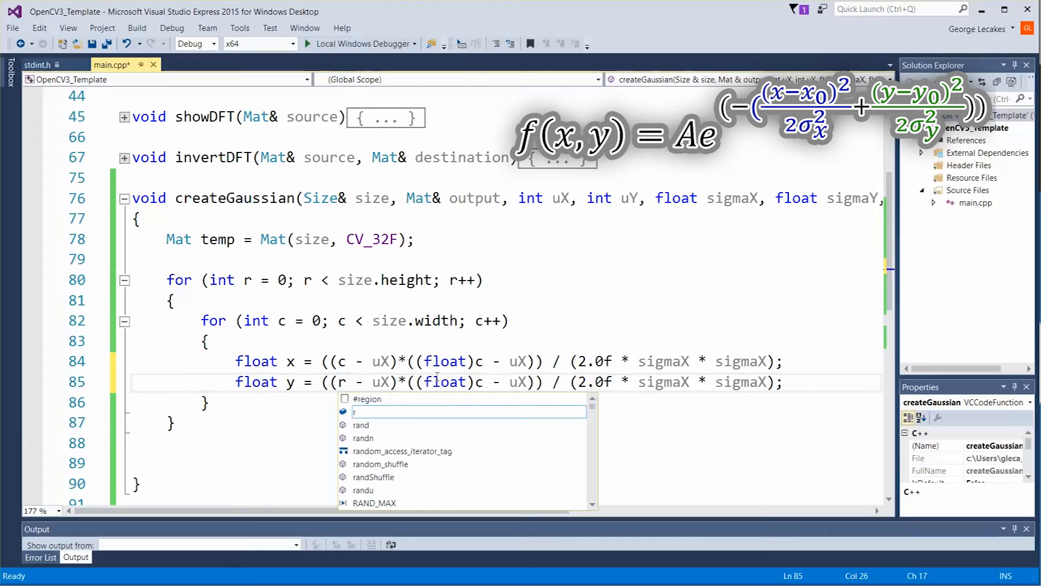
type("r")
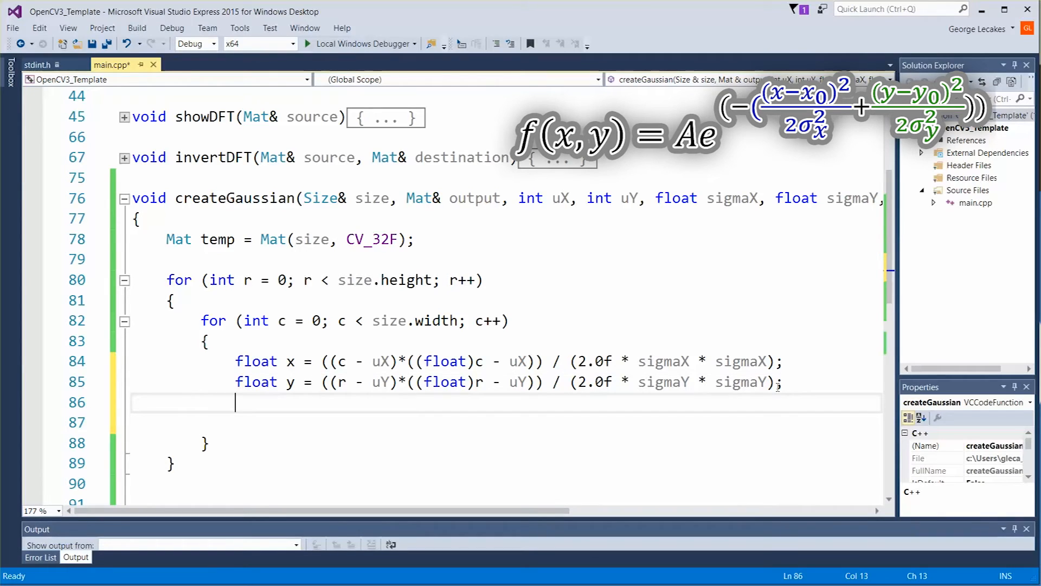
Write 'float value = amplitude * exp(-(x + y));' inside the inner loop.
type("float val")
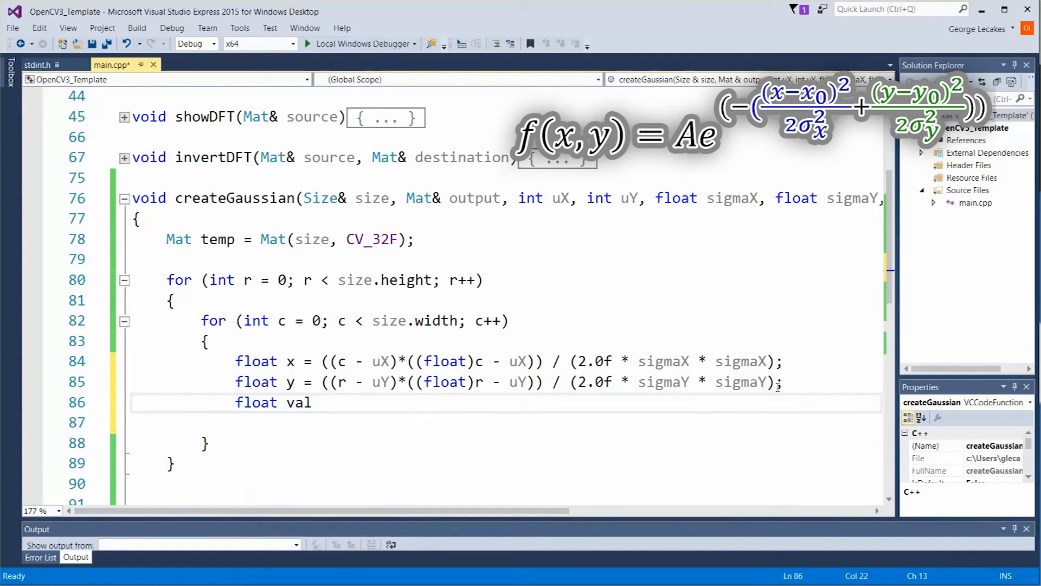
type("ue")
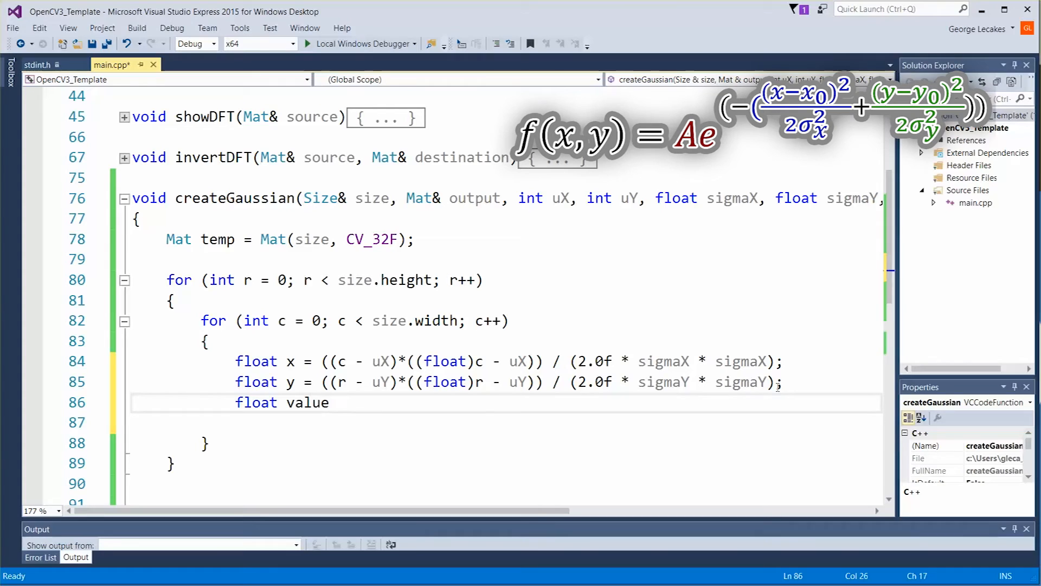
type("=")
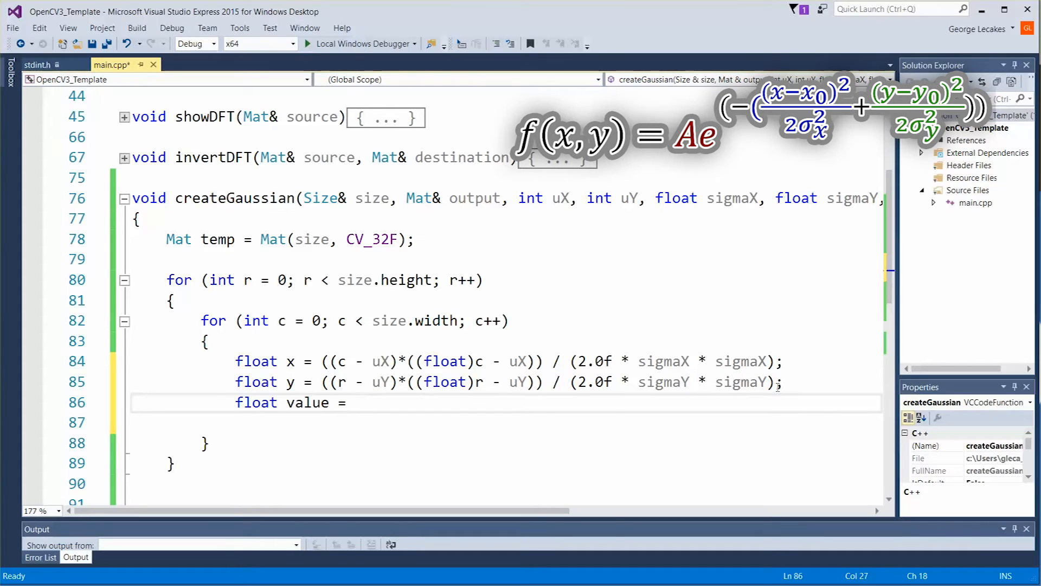
type("amplitude")
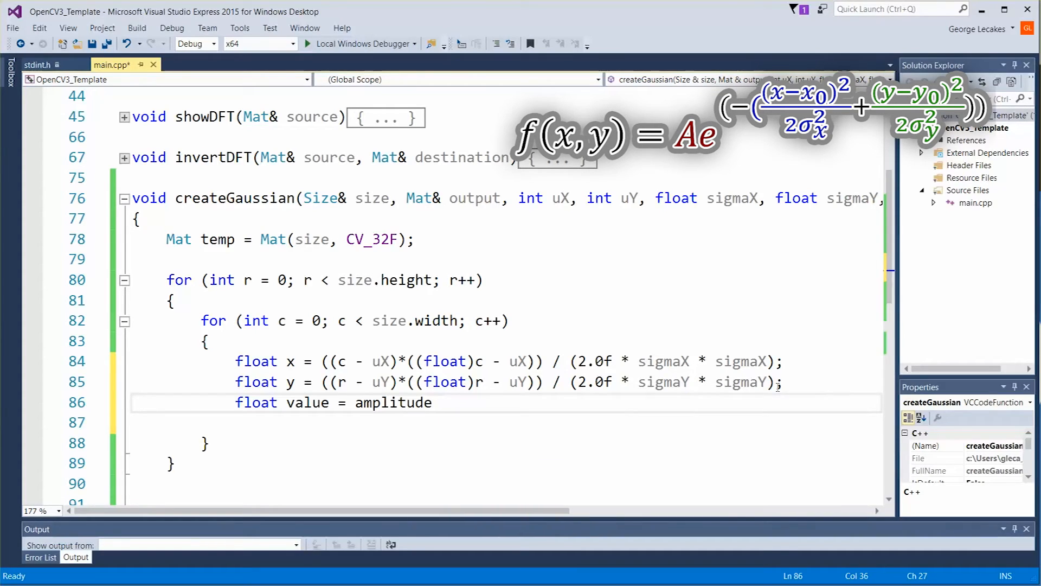
type("* exp")
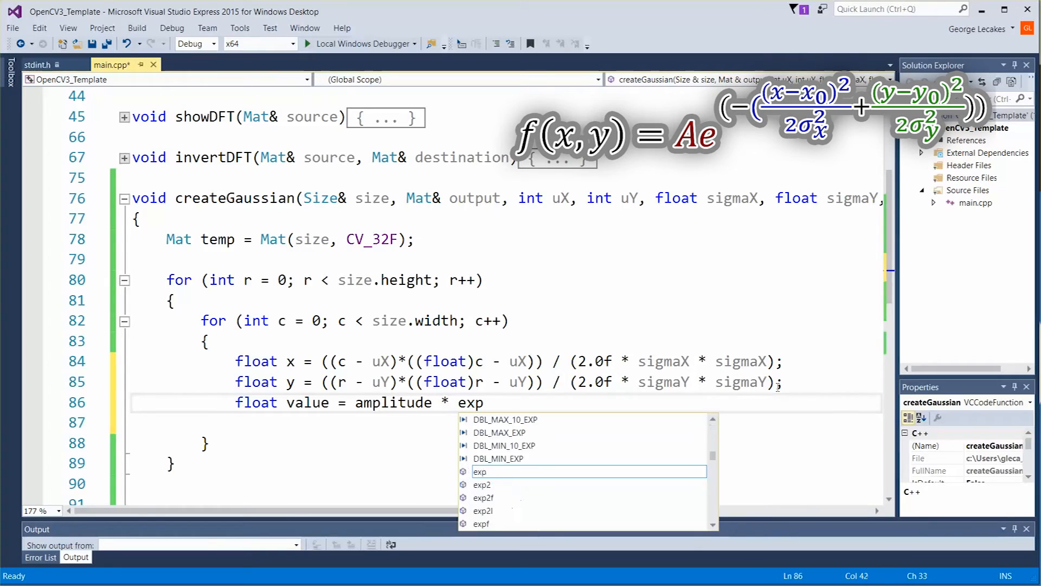
type("(")
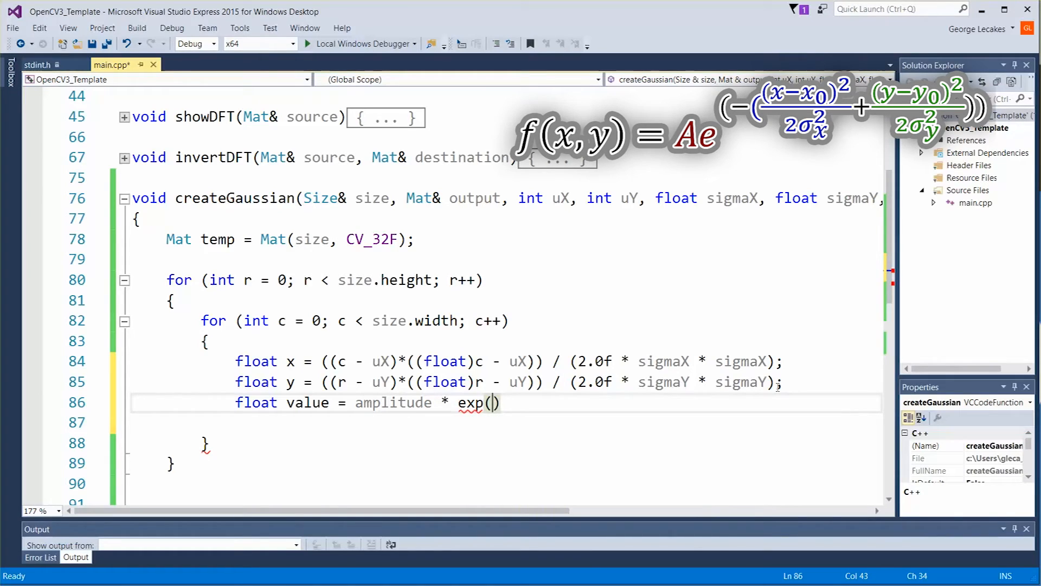
type("-")
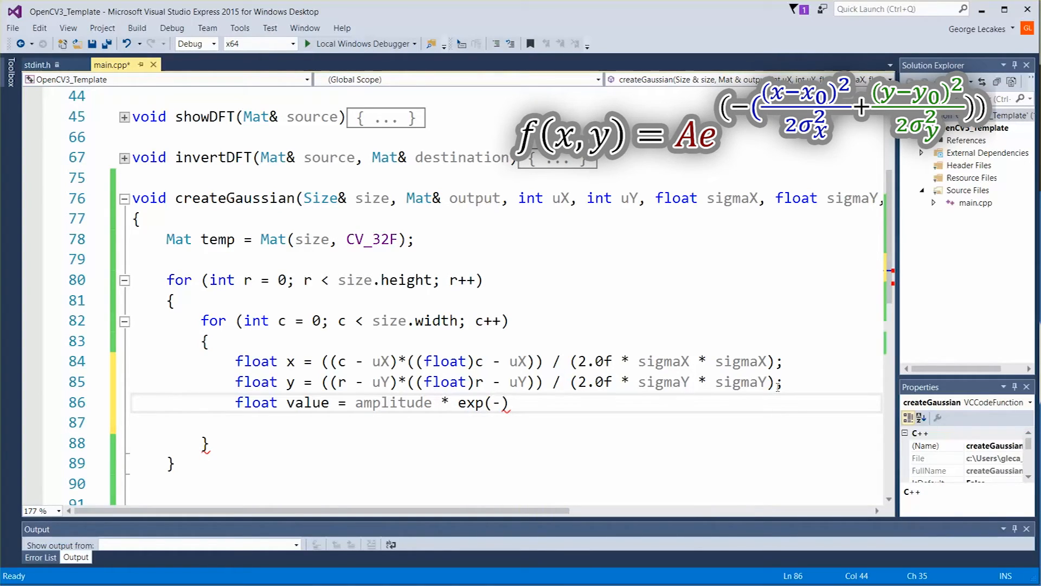
type("(")
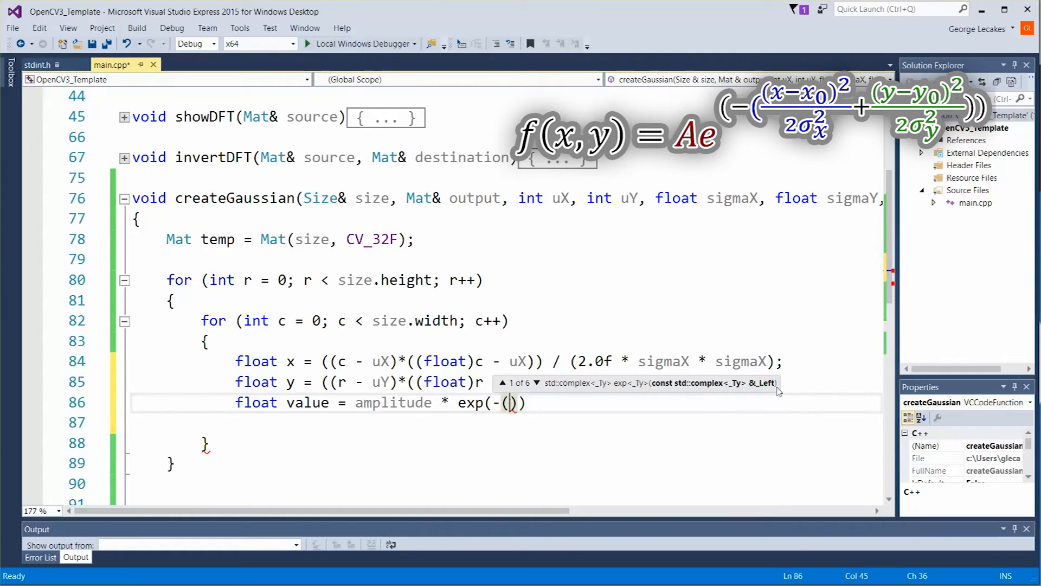
type("x +")
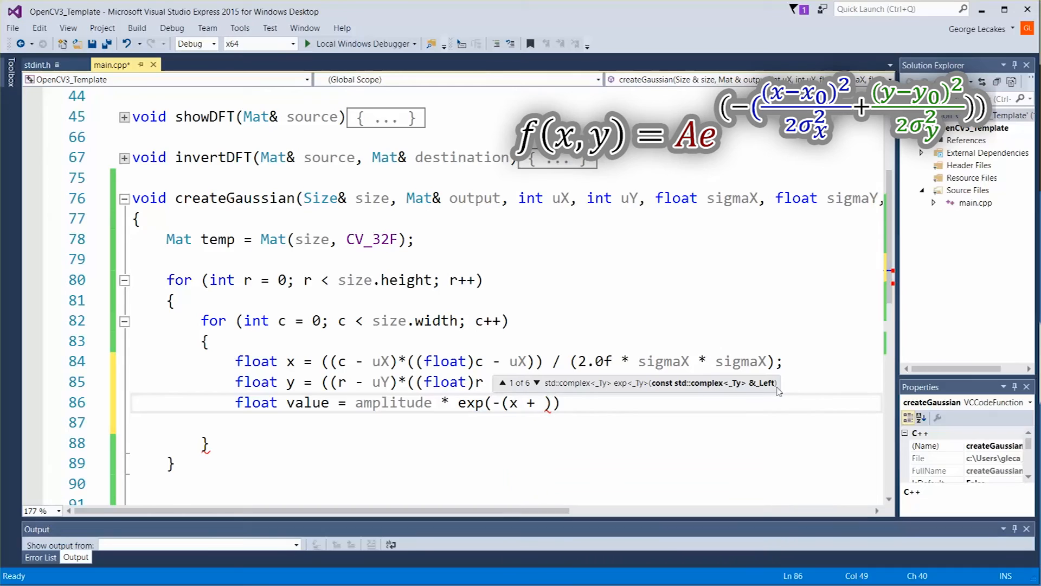
type("y)")
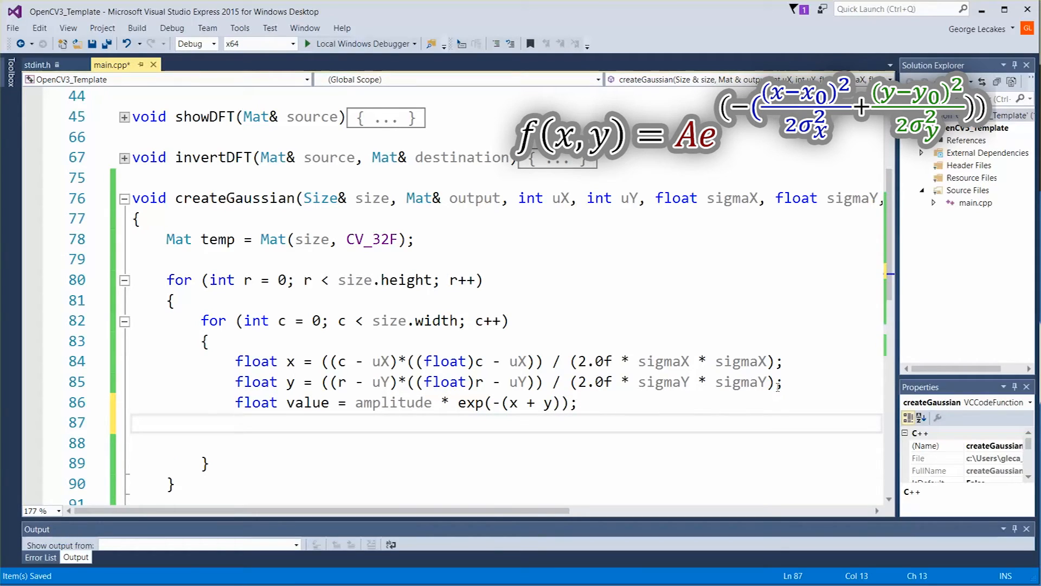
Store the result with 'temp.at<float>(r, c) = value;' and save main.cpp.
type("temp.at<>")
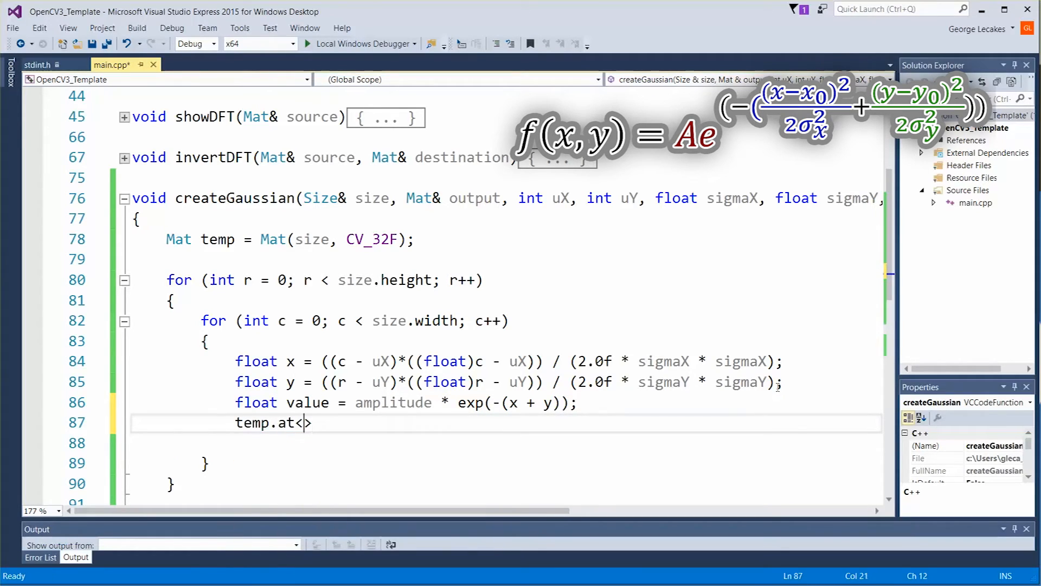
type("float")
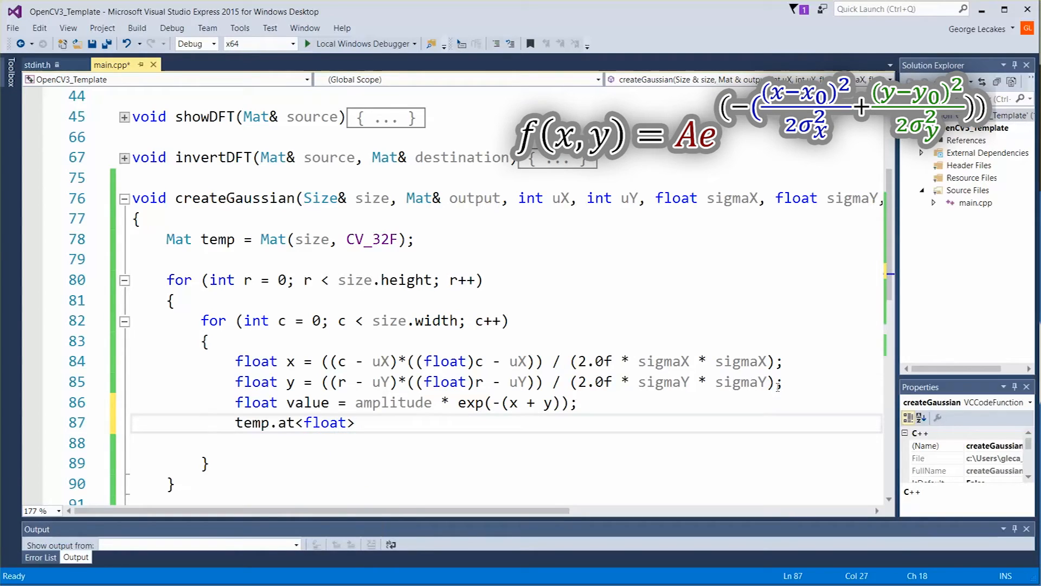
type("(r,c)")
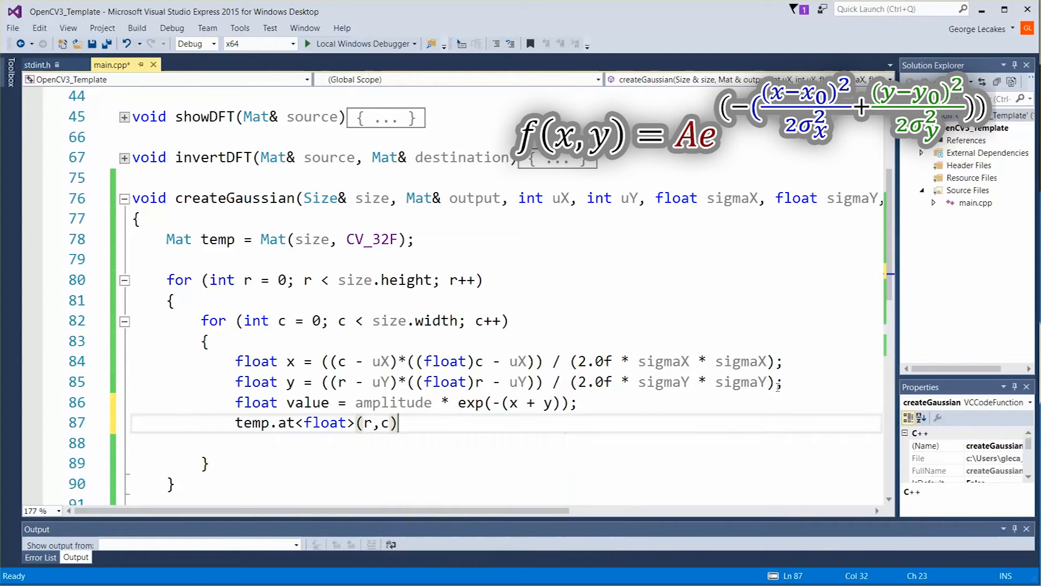
type("= value;")
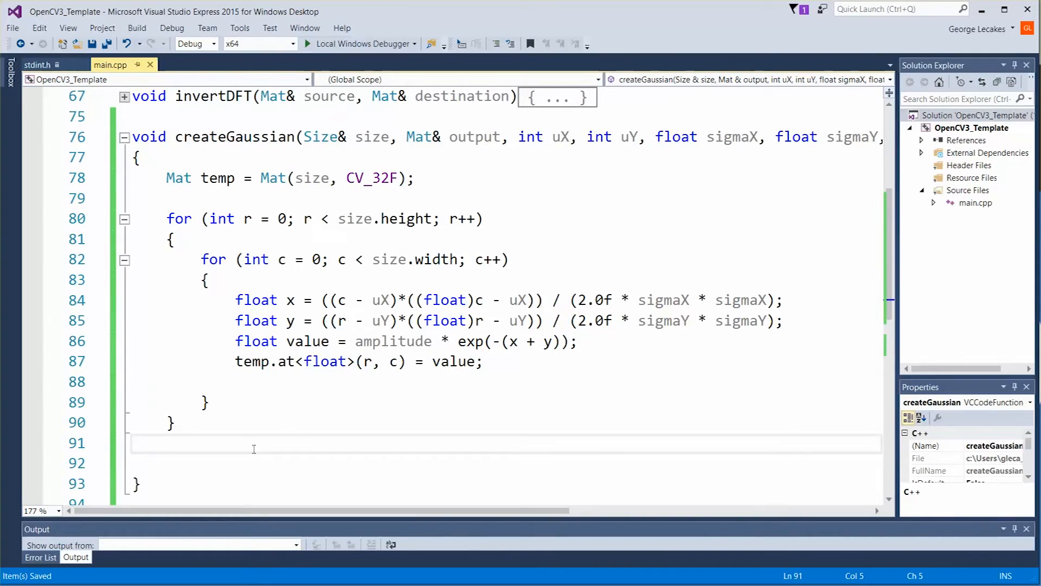
After the loops add 'normalize(temp, temp, 0.0f, 1.0f, NORM_MINMAX);' and 'output = temp;'.
type("normalize();")
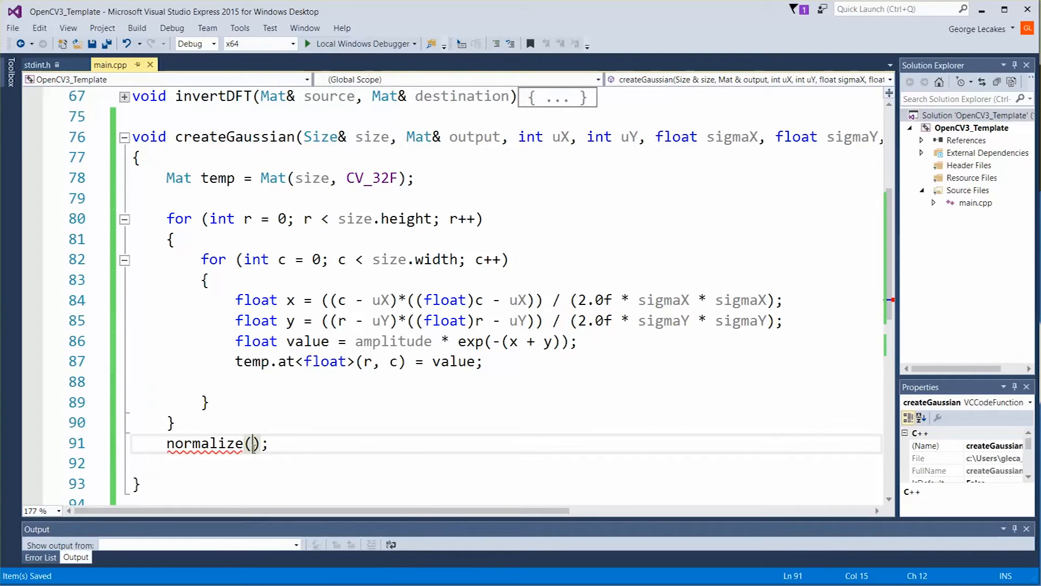
type("temp")
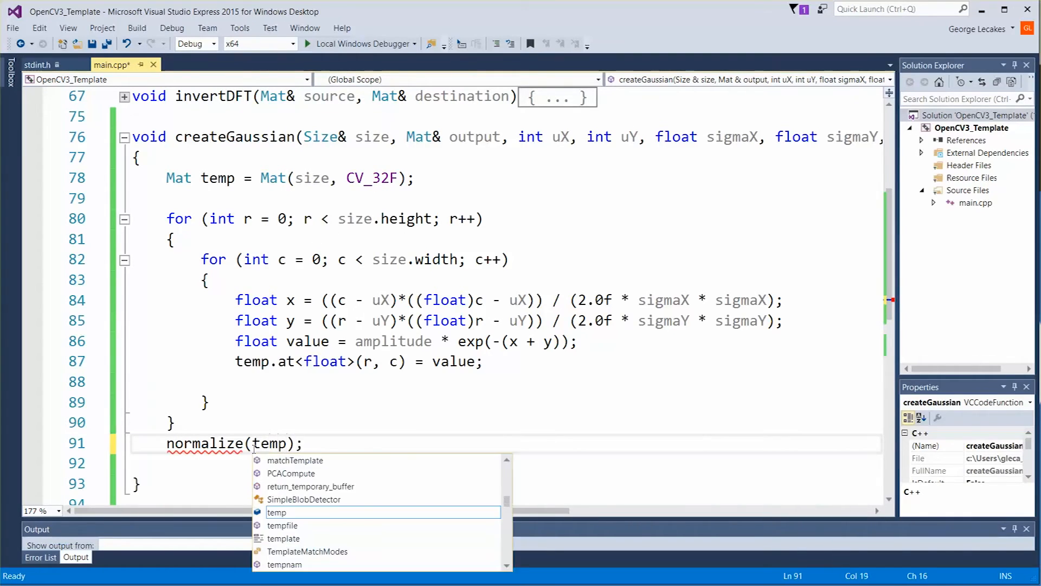
type(", temp,")
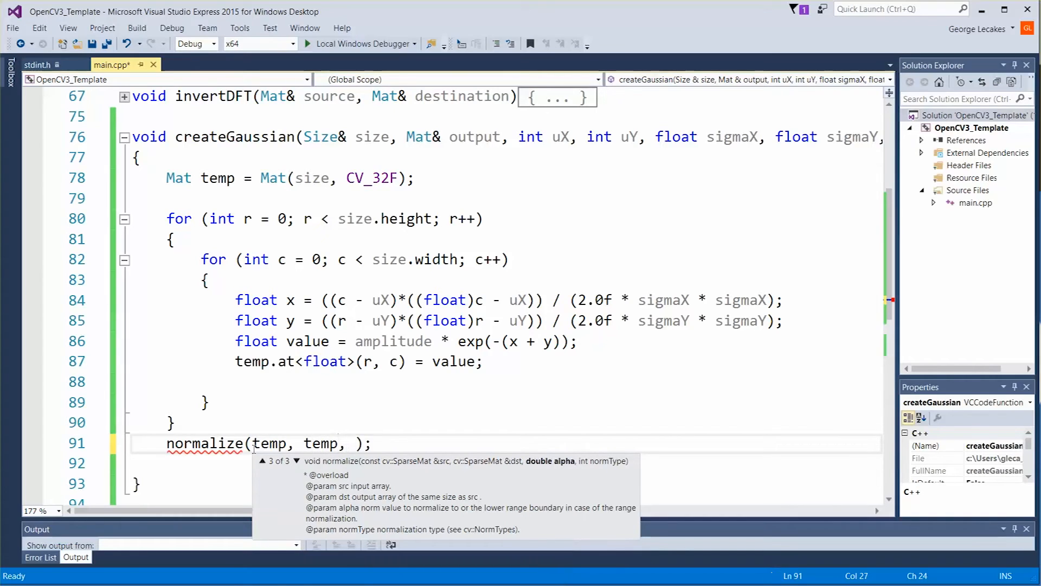
type("0.0f, 1")
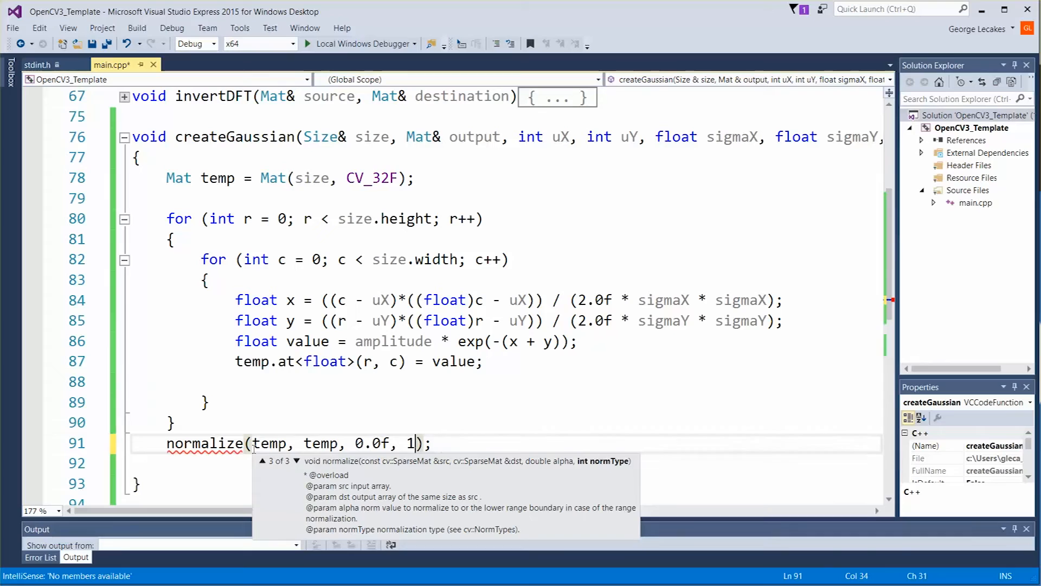
type(".0f,")
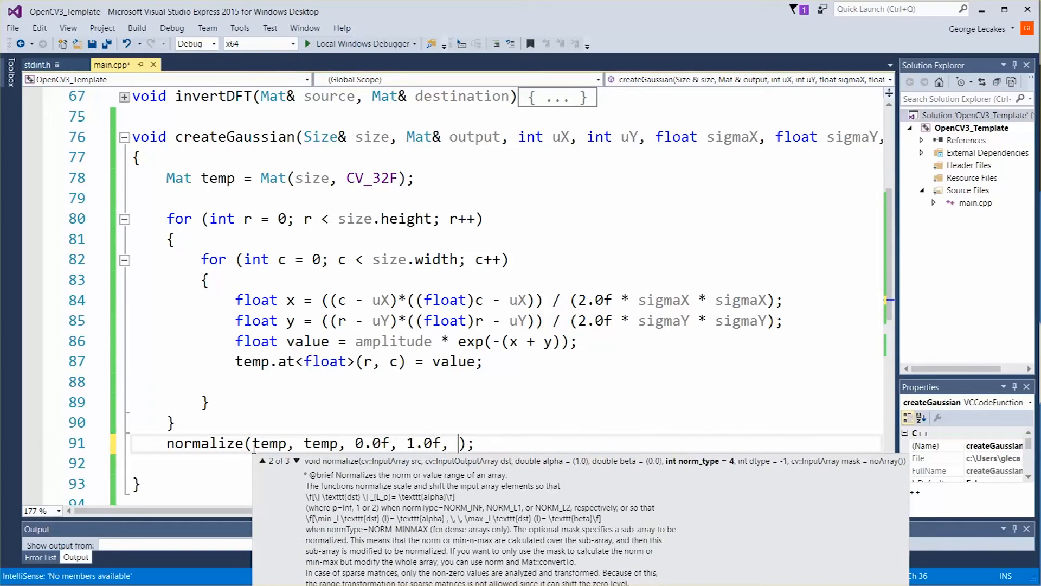
type("NORMA")
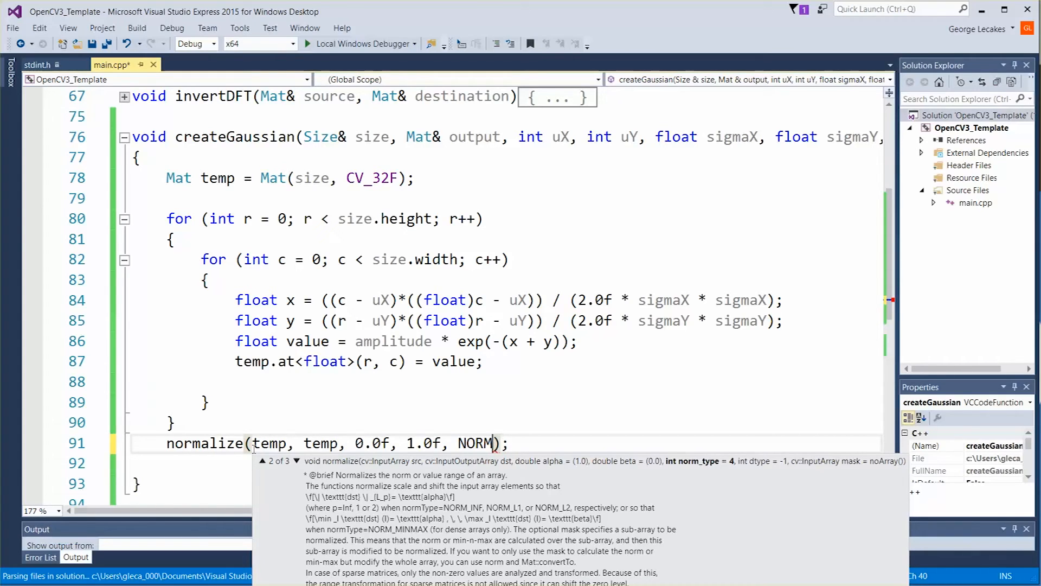
type("_MINMAX")
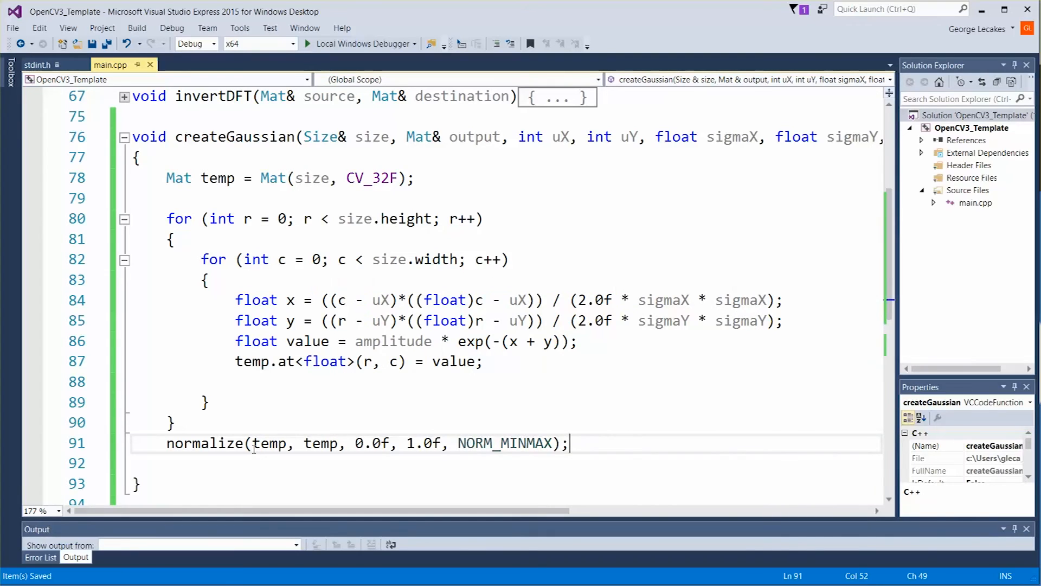
type("output = temp;")
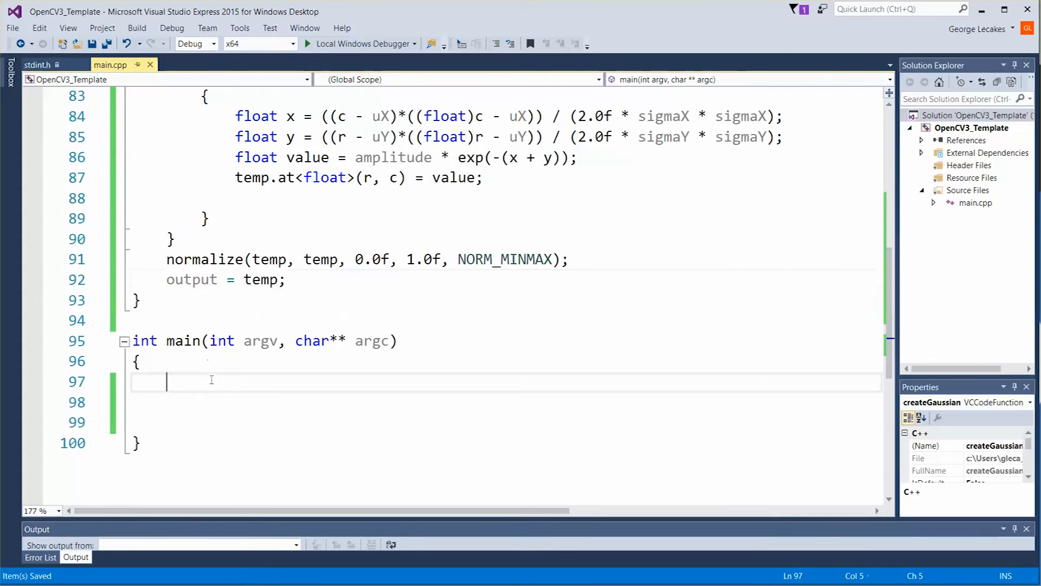
In main declare 'Mat output;' and start 'createGaussian(Size(256, 256), output, ...'.
type("create")
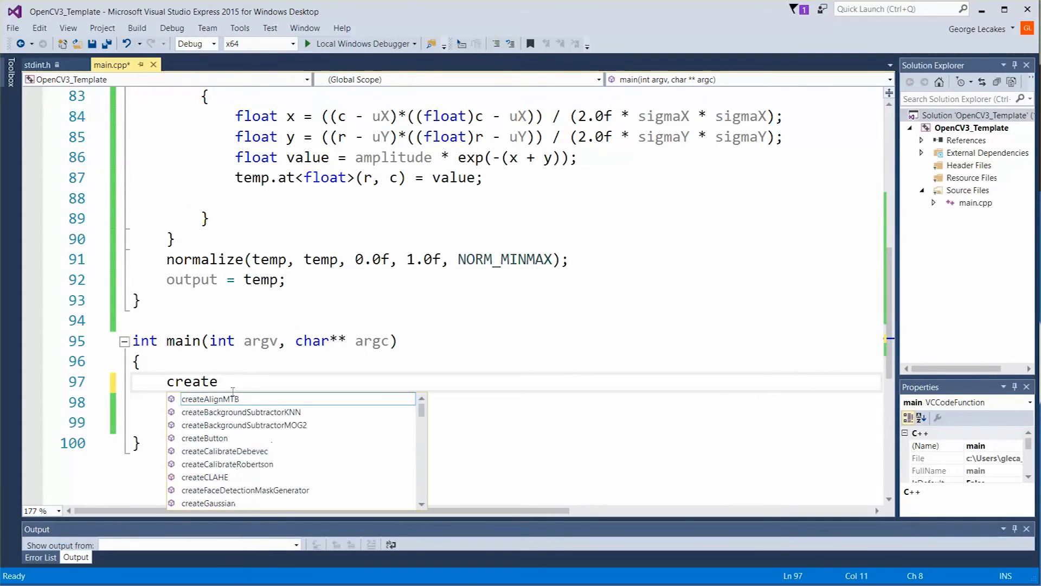
type("Gaussian(")
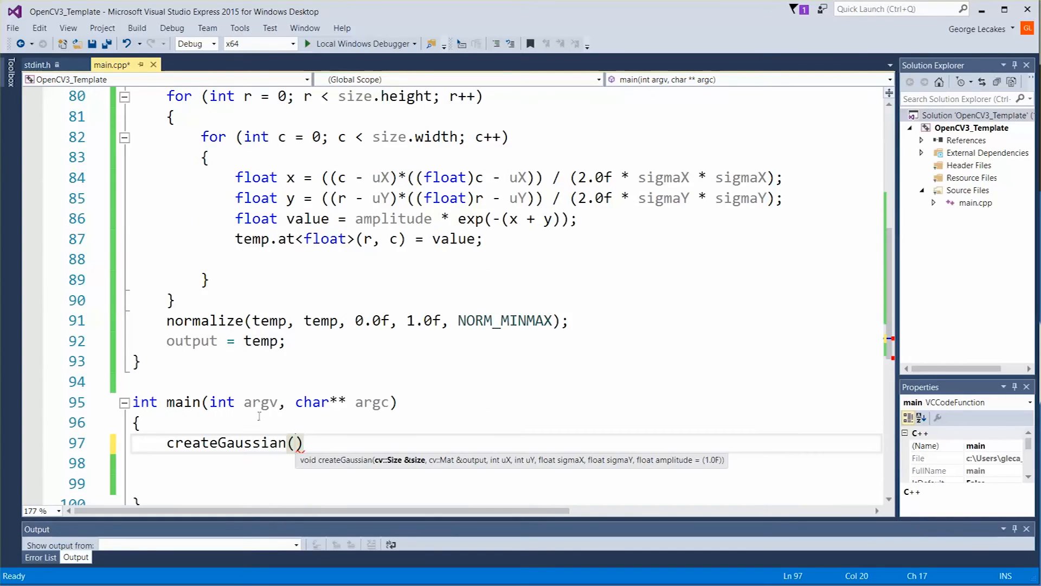
type("Size(")
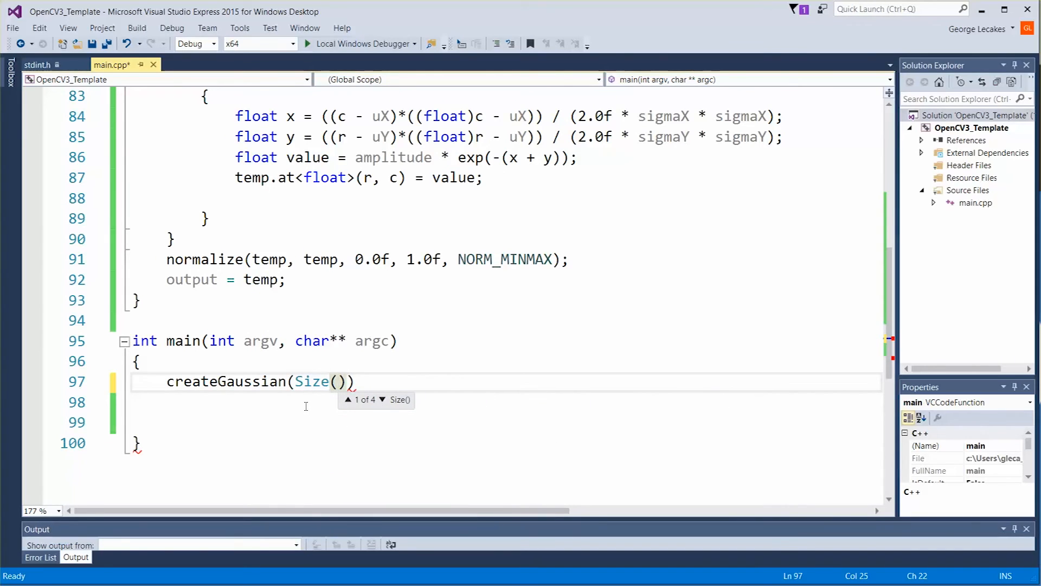
type("256, 256")
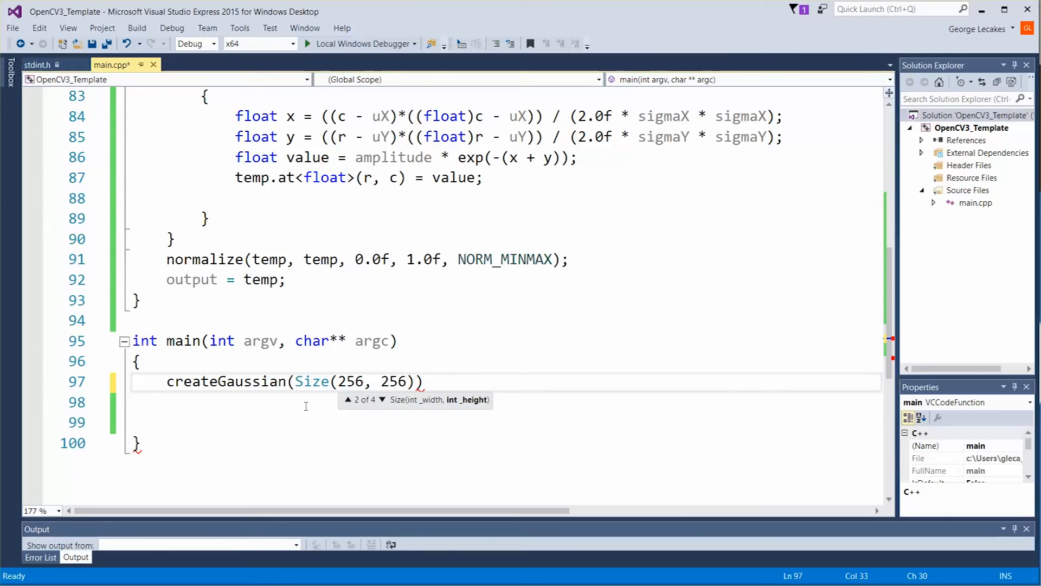
type(",")
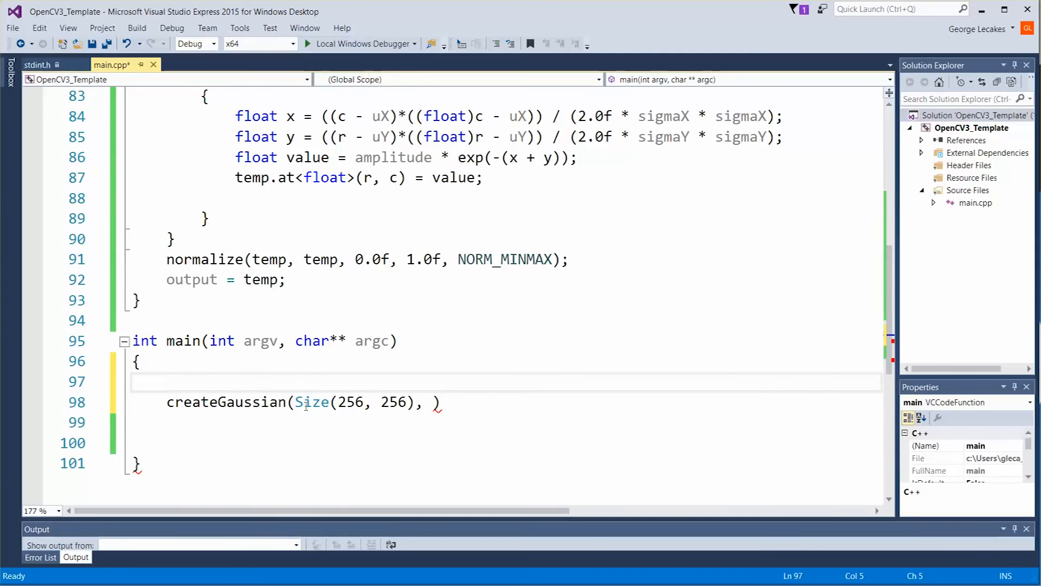
type("Mat output;")
left_click(506, 403)
type("output, ")
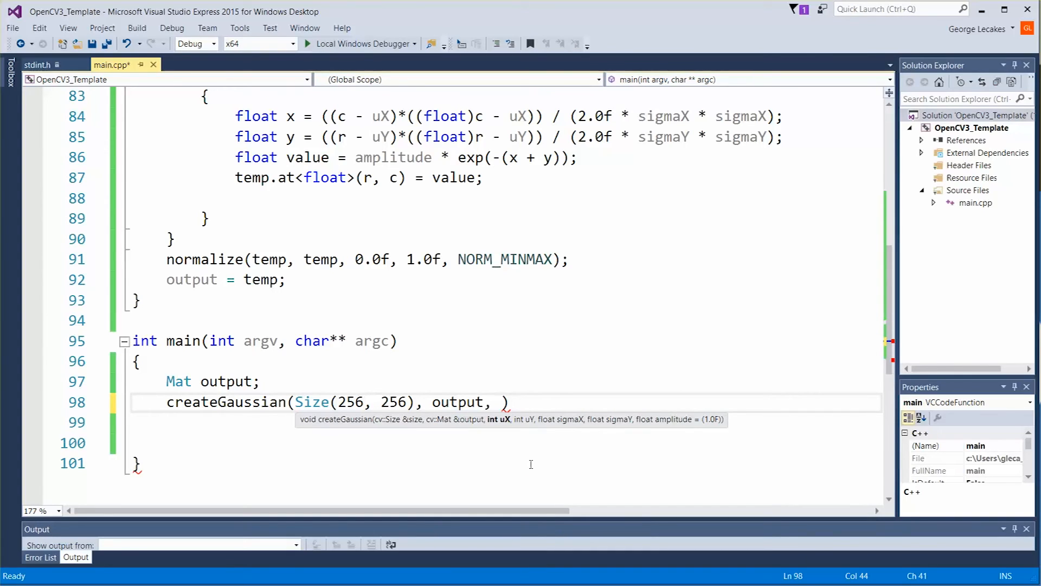
Finish the call with centre 256/2, 256/2 and sigmas 10, 10.
type("256/2")
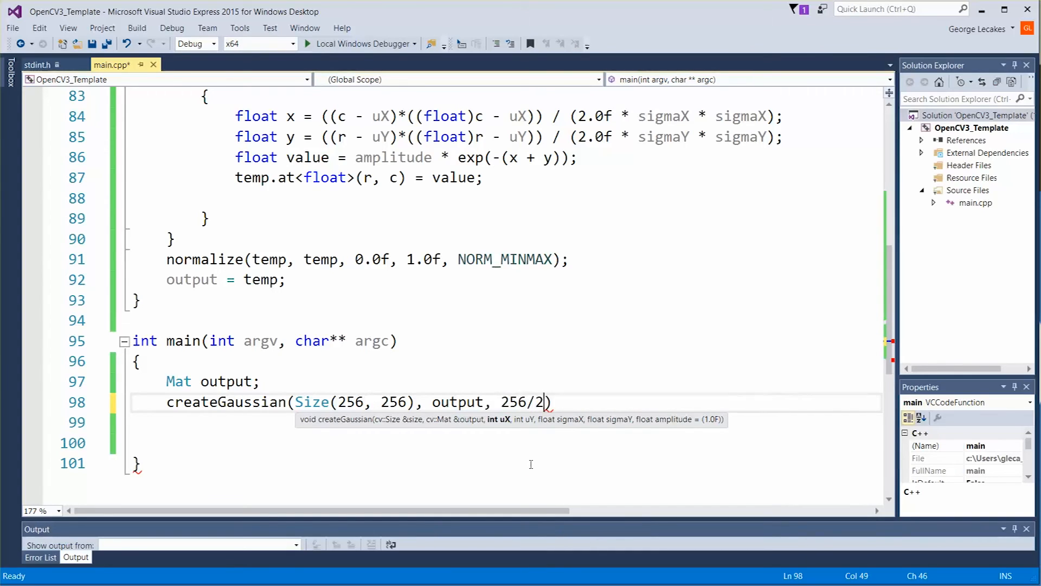
type(", 256/2,")
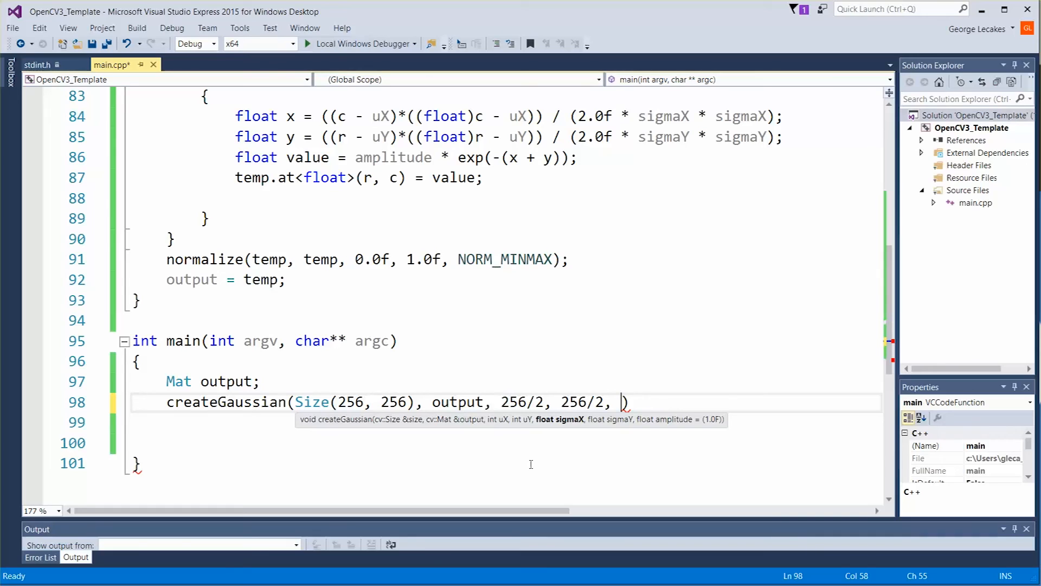
type("10, 10,")
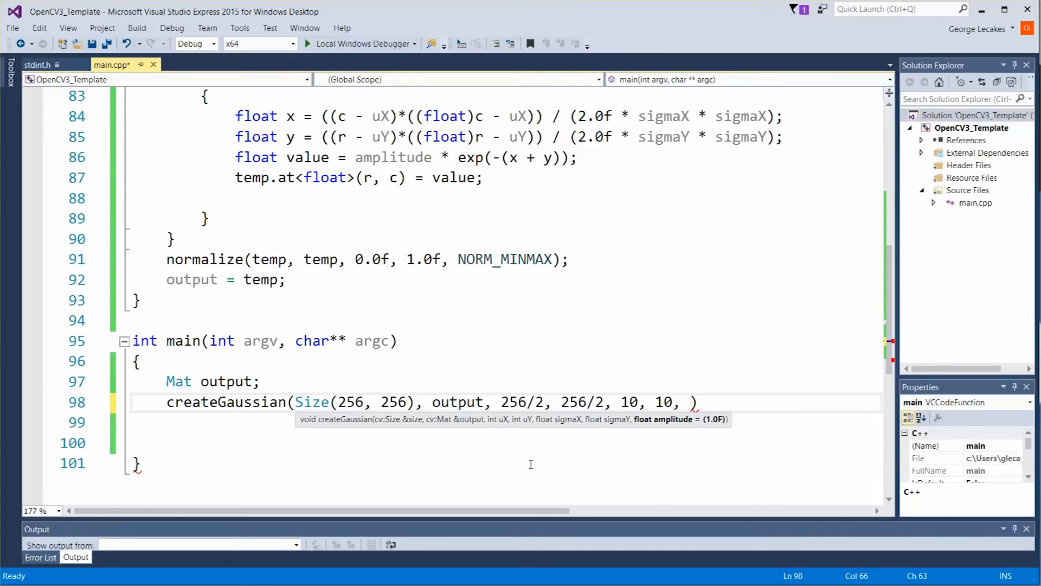
type("i")
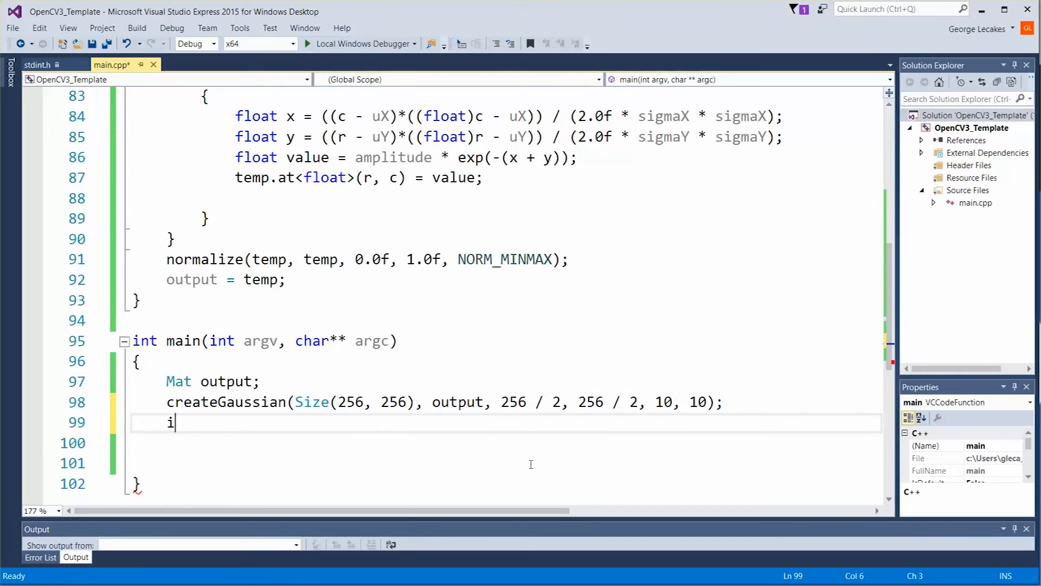
Show output with imshow("Gaussian", output); followed by waitKey(); at the end of main.
type("mshow")
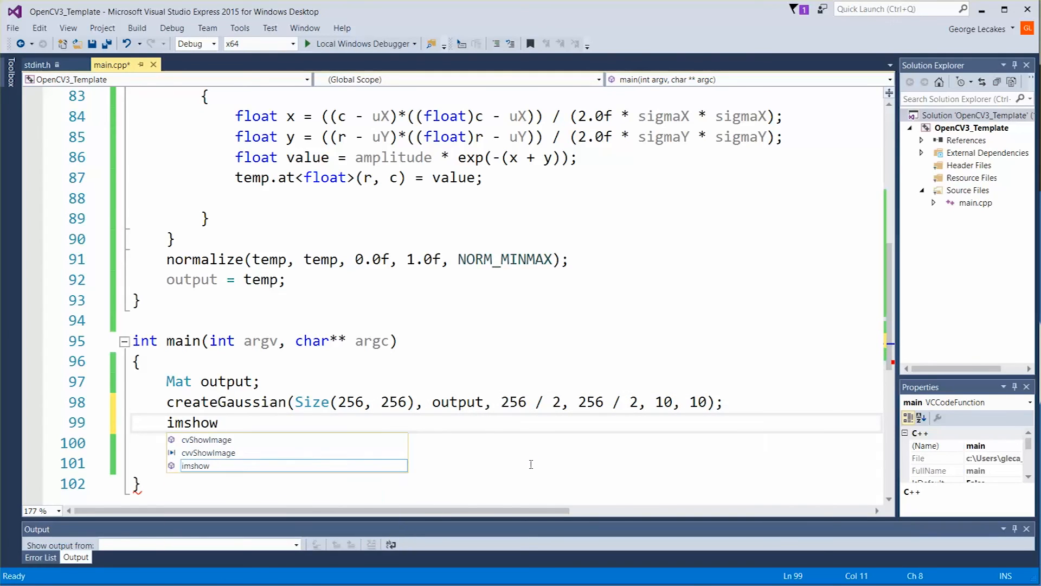
type("(output);")
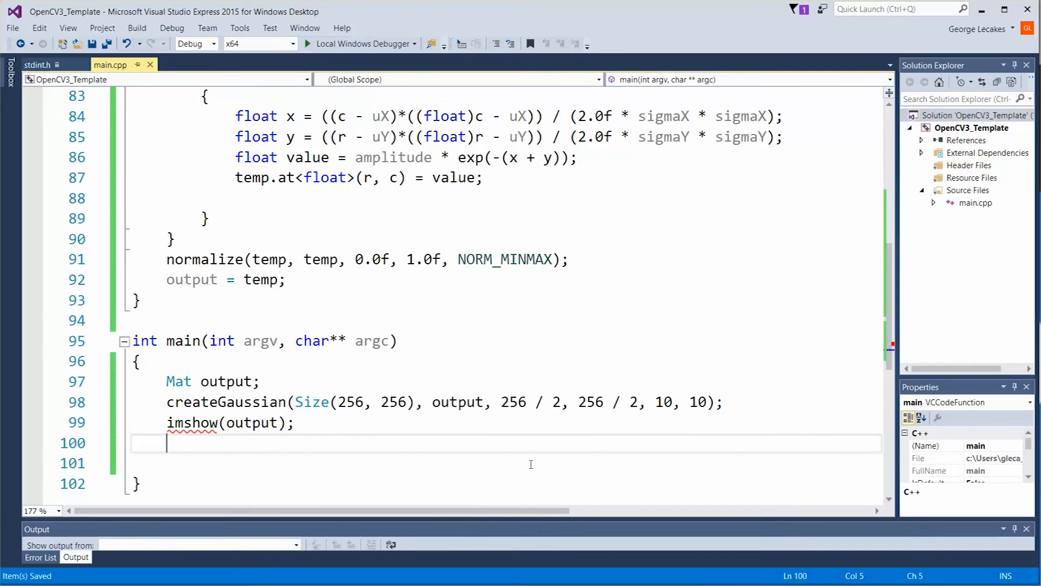
type("waitKey();")
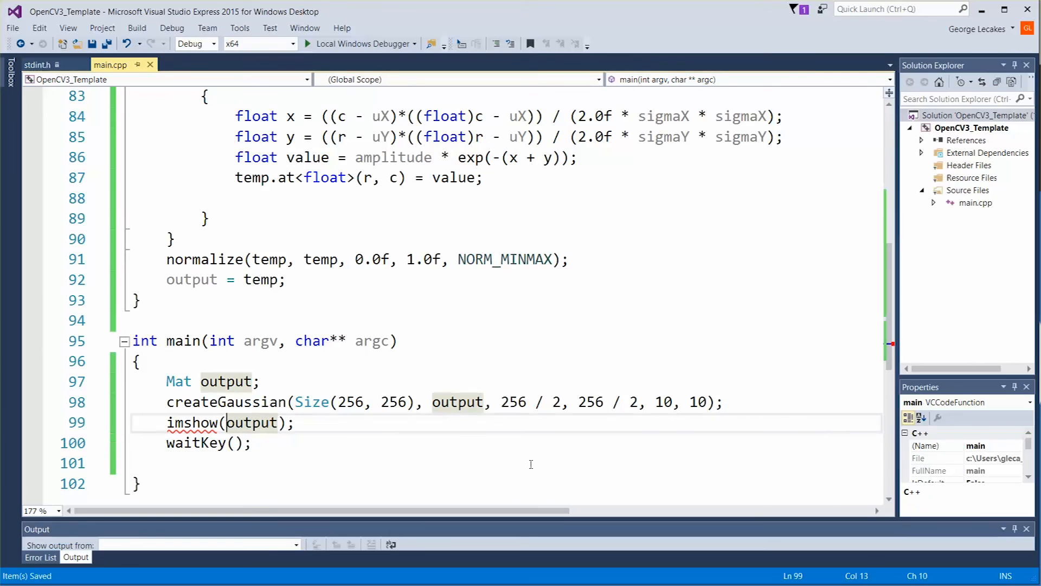
type("\"\",")
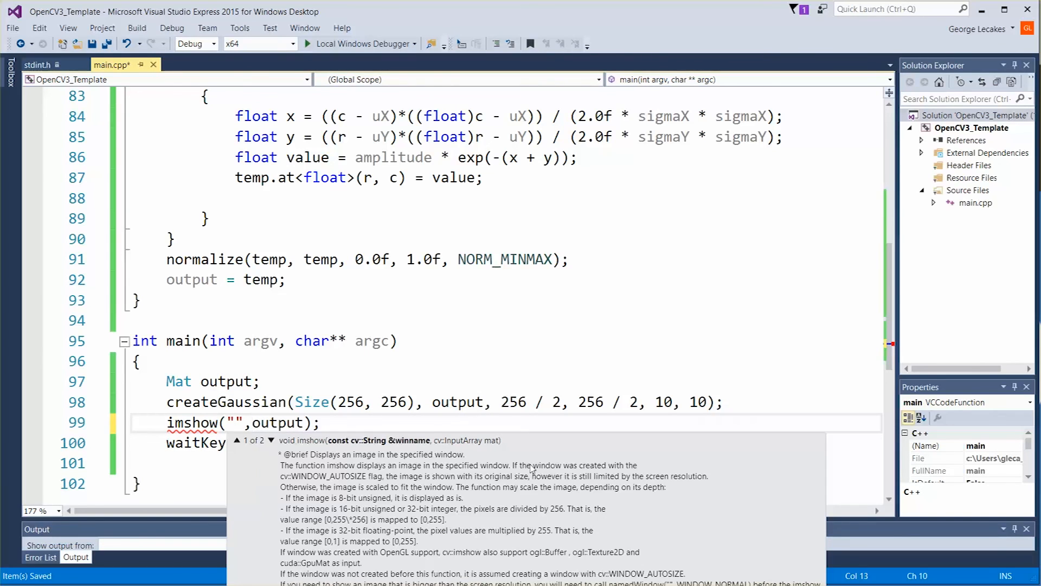
type("Gaussian")
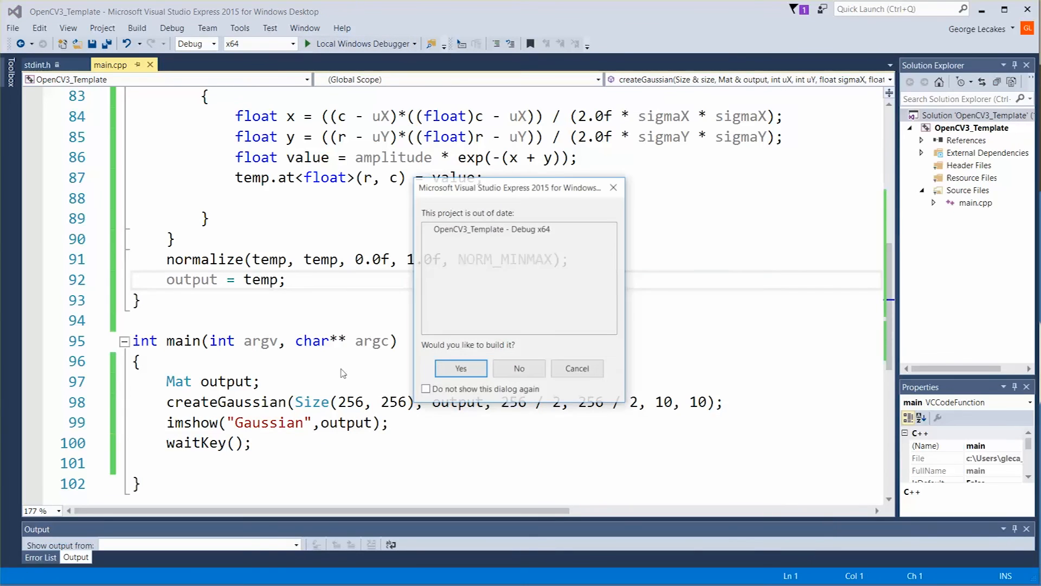
Confirm Yes to rebuild the out-of-date project and launch the Gaussian window.
left_click(460, 367)
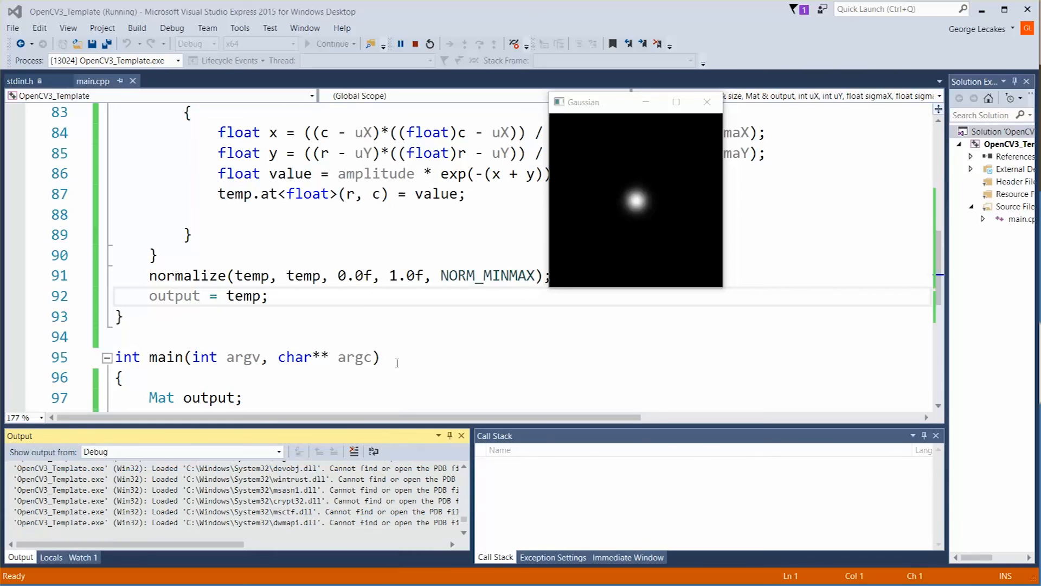
mouse_move(630, 137)
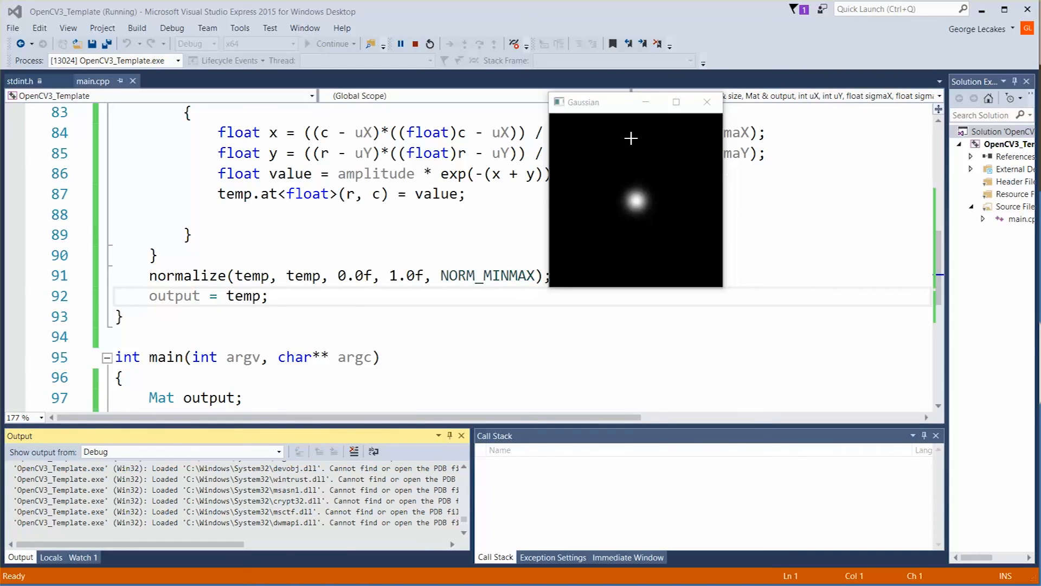
mouse_move(653, 202)
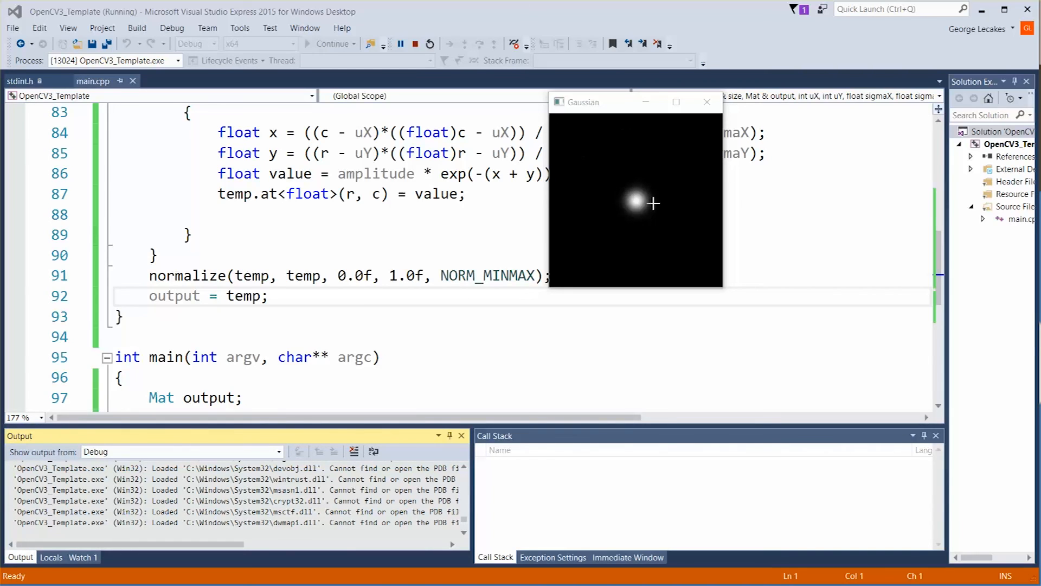
mouse_move(657, 182)
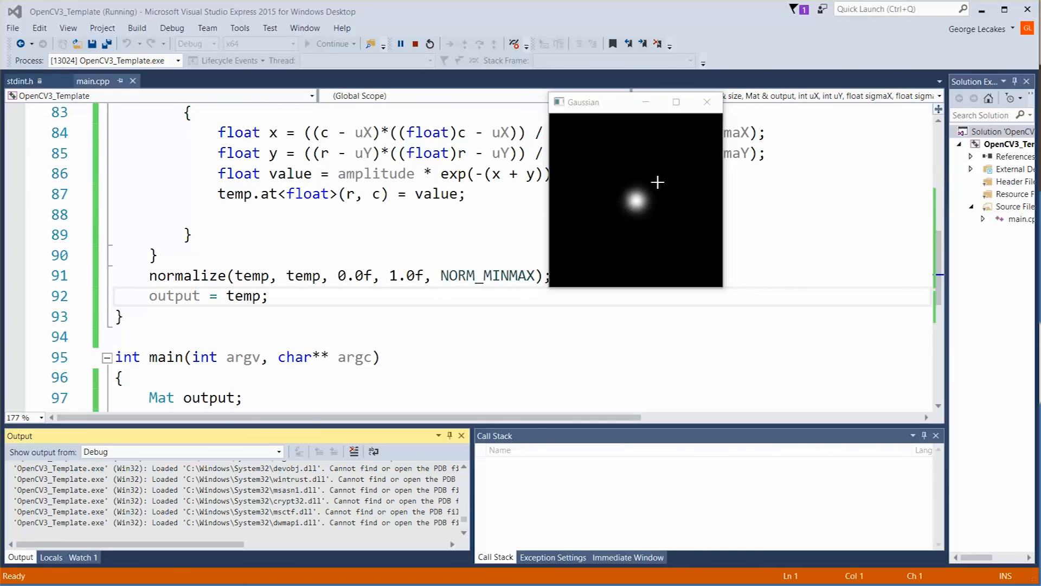
mouse_move(649, 222)
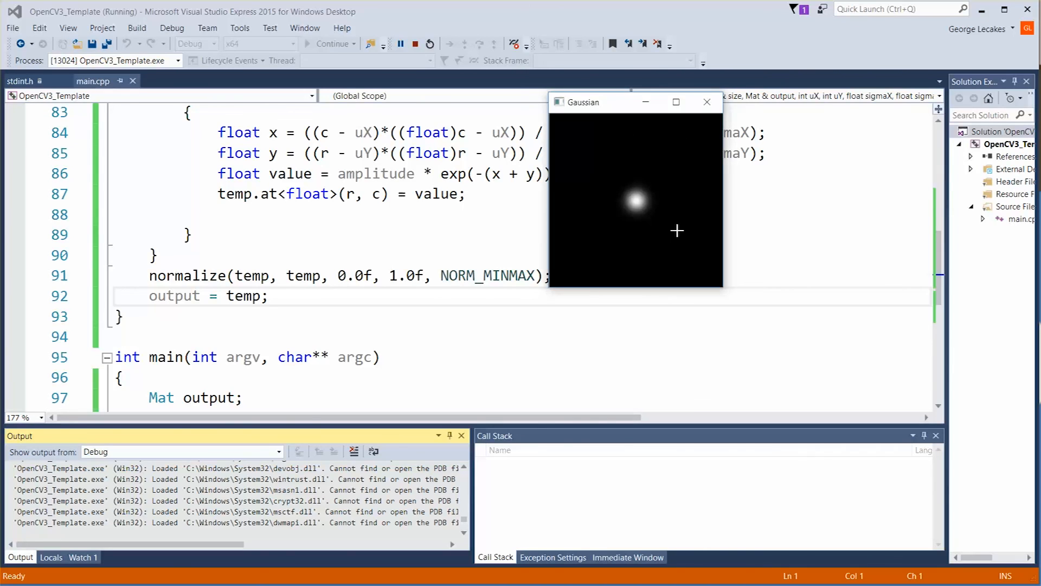
mouse_move(642, 234)
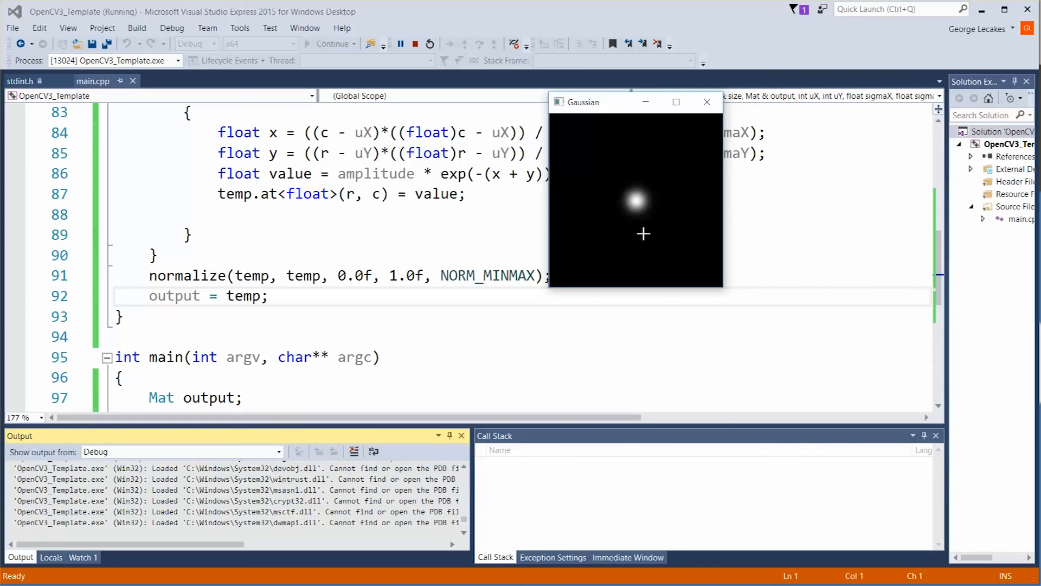
mouse_move(603, 225)
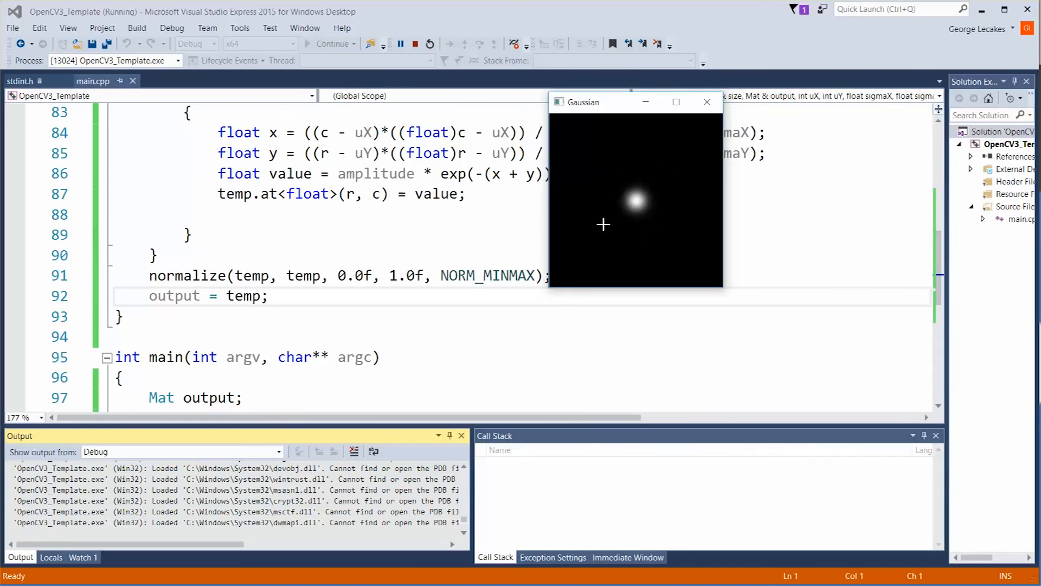
mouse_move(623, 197)
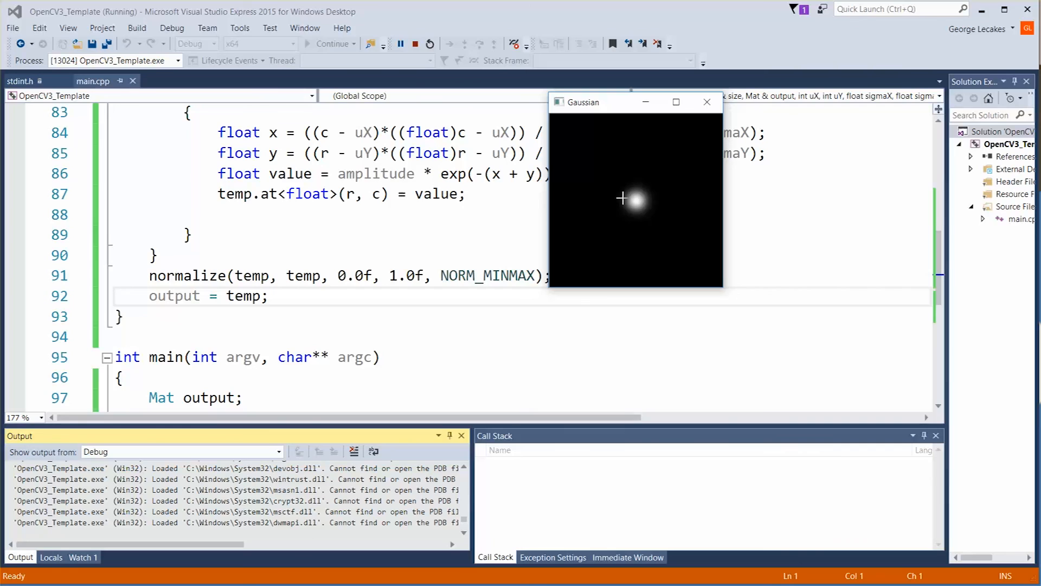
mouse_move(641, 179)
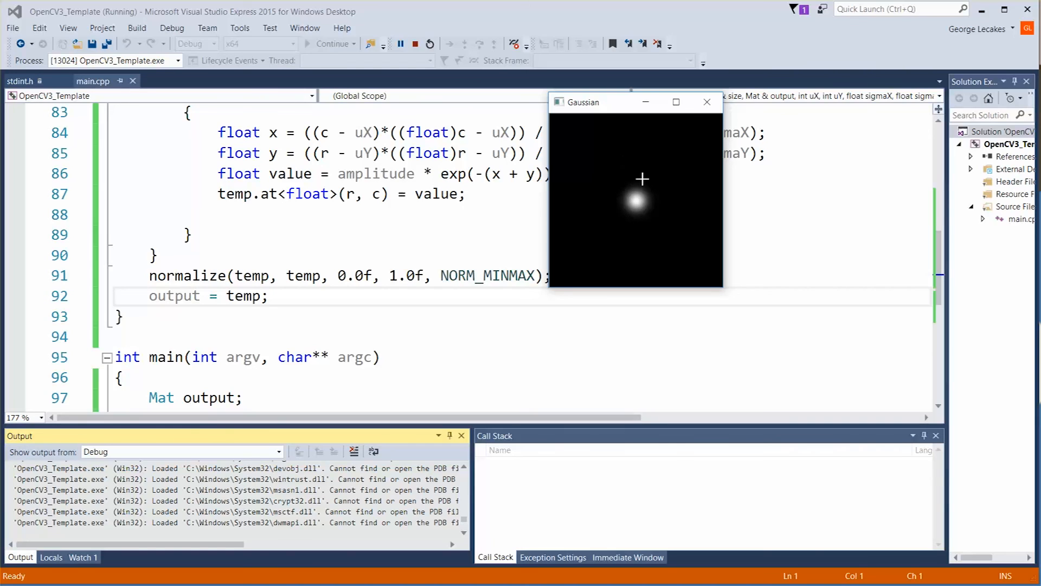